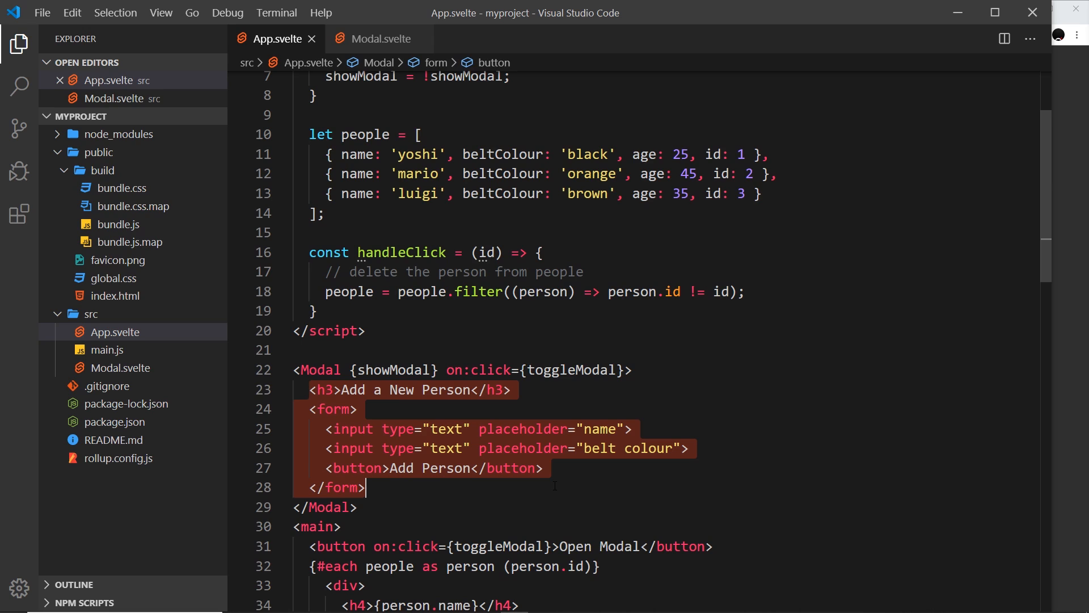
- Cut the <form> block out of the Modal in App.svelte after comparing with Modal.svelte
left_click(321, 370)
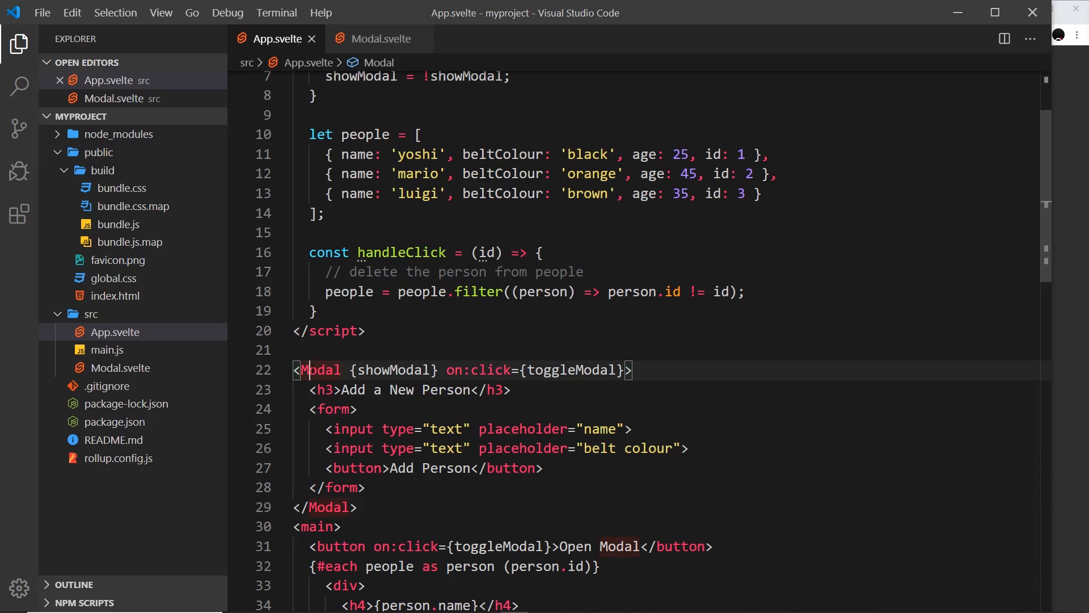
left_click(376, 38)
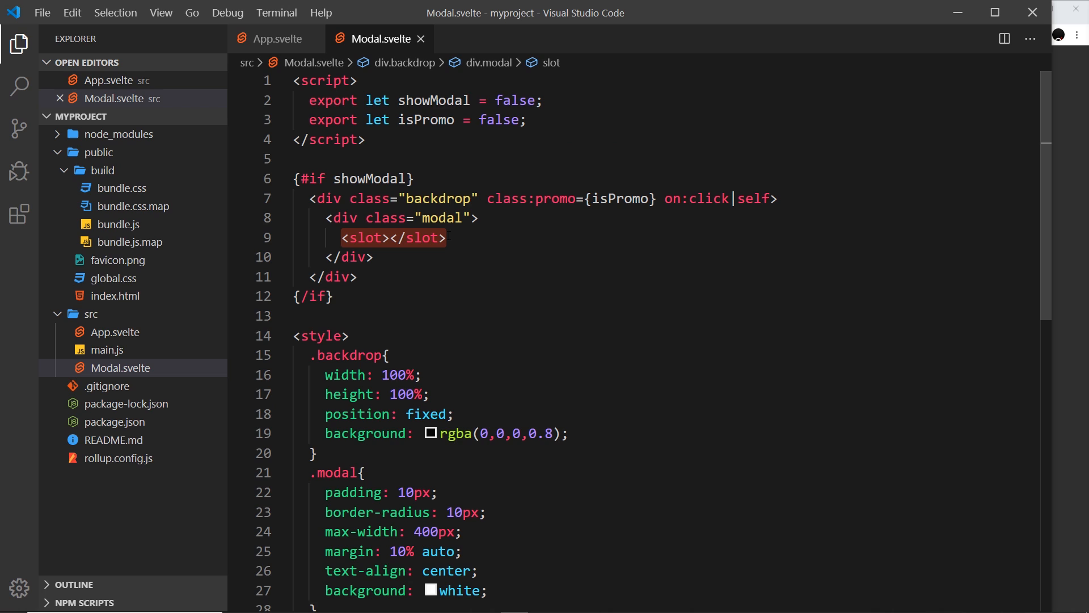
left_click(274, 38)
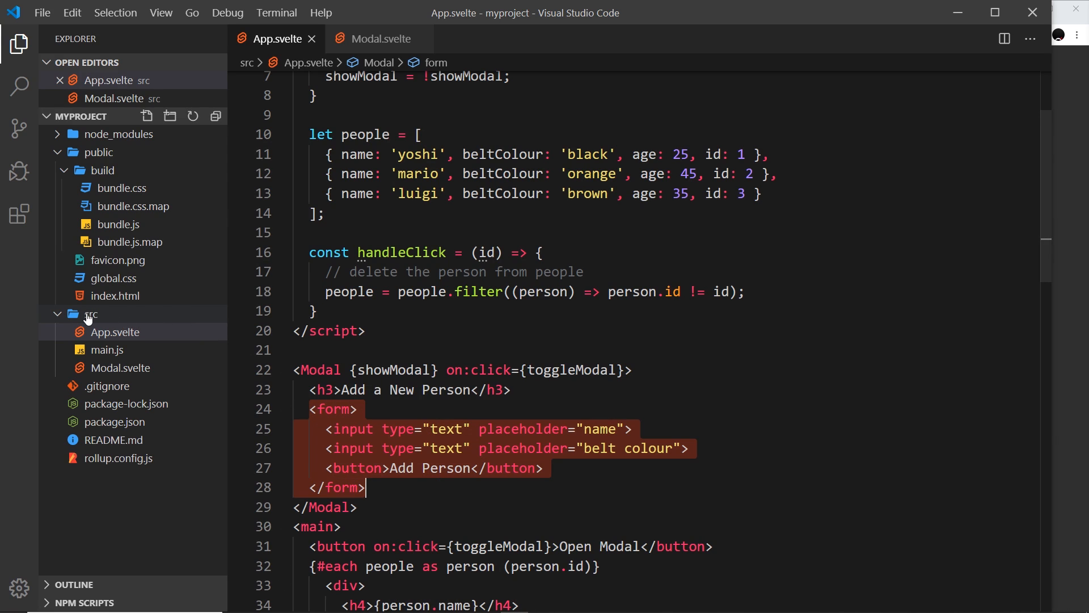
left_click(90, 331)
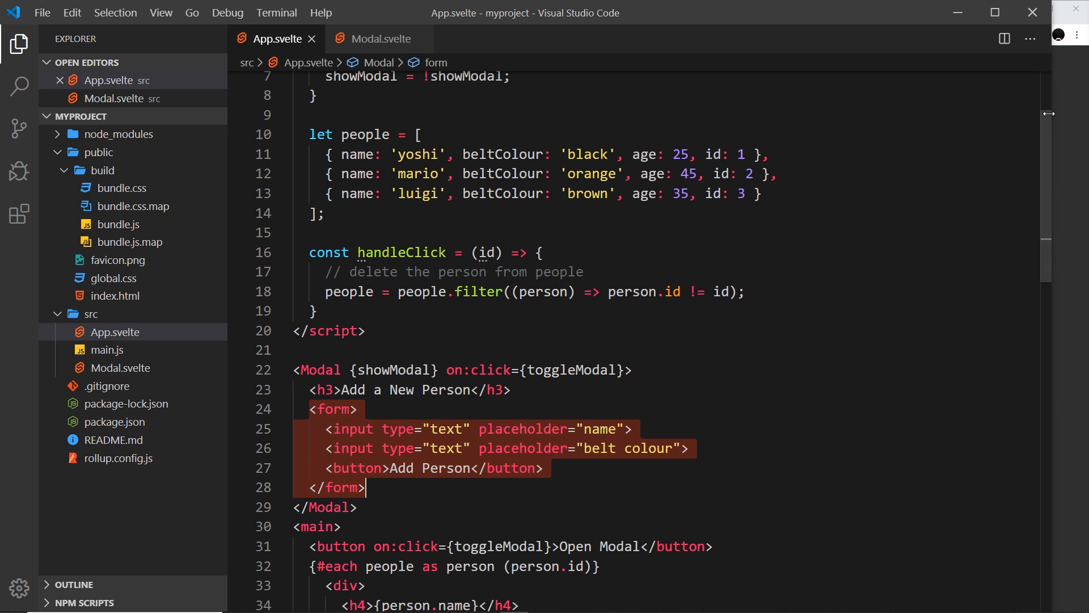
scroll("down", 3)
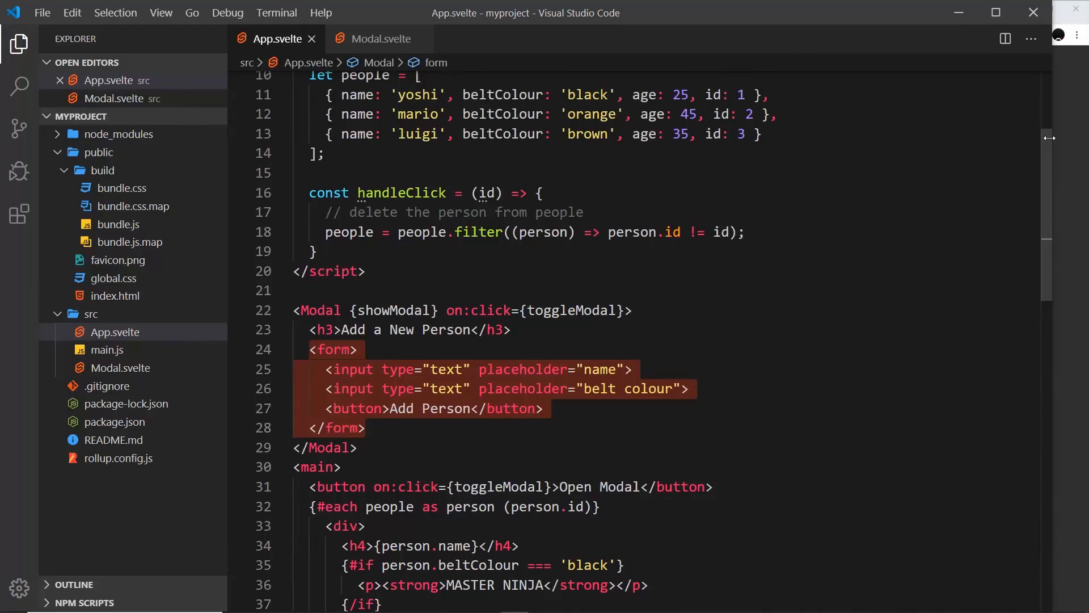
left_click(364, 428)
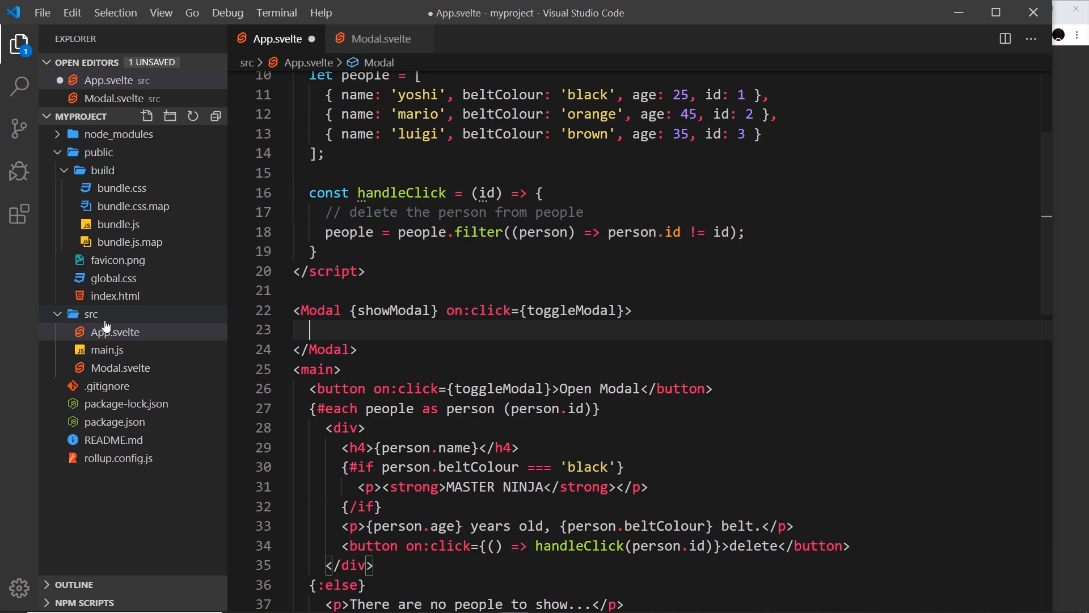
- Create a new file AddPersonForm.svelte inside the src folder
right_click(90, 313)
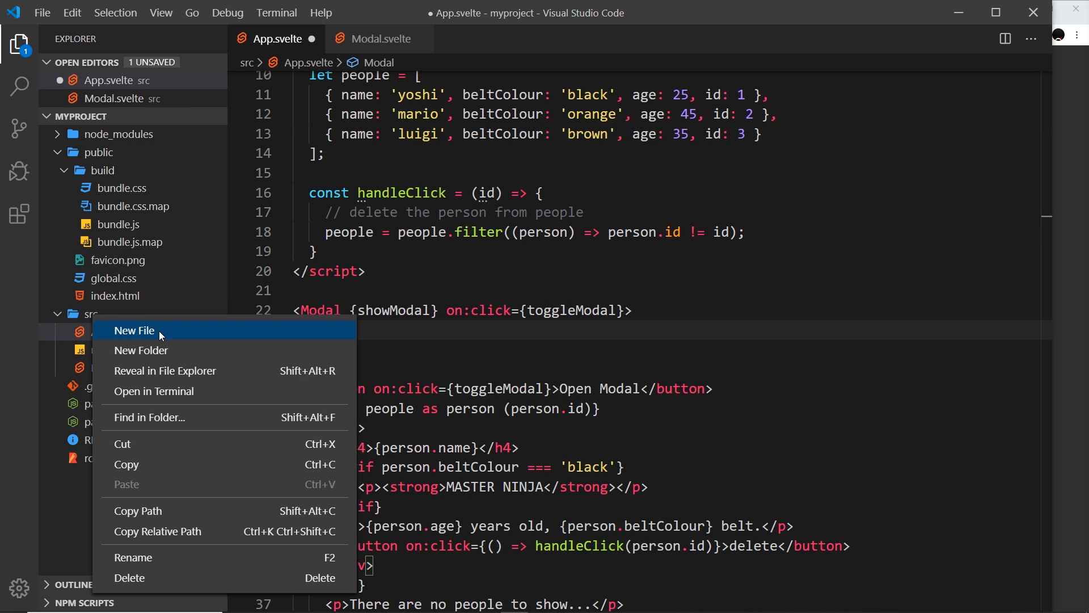
left_click(133, 330)
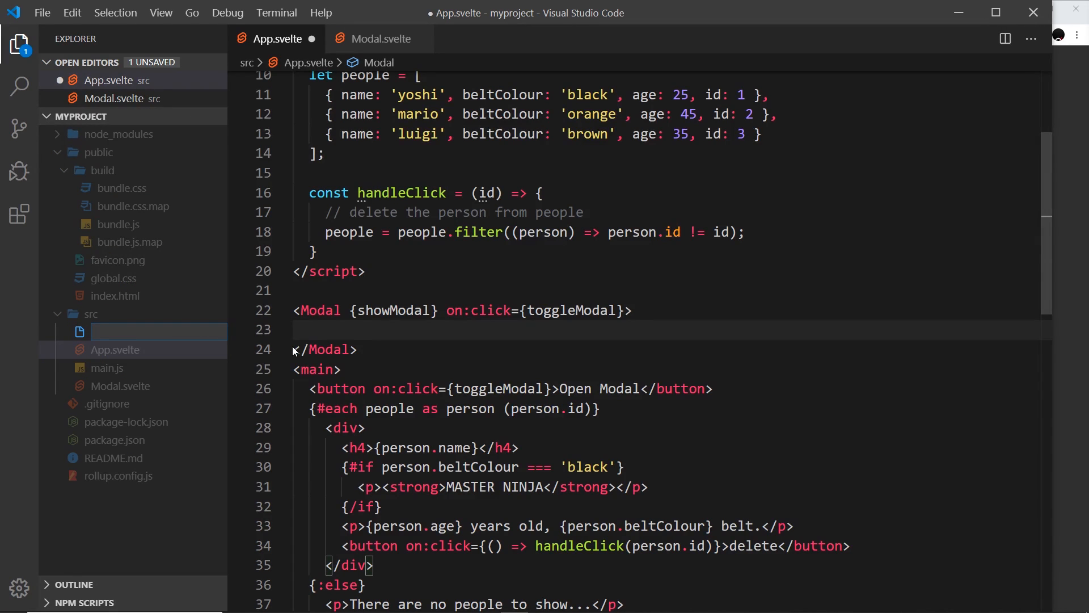
type("AddPersonForm.svelte")
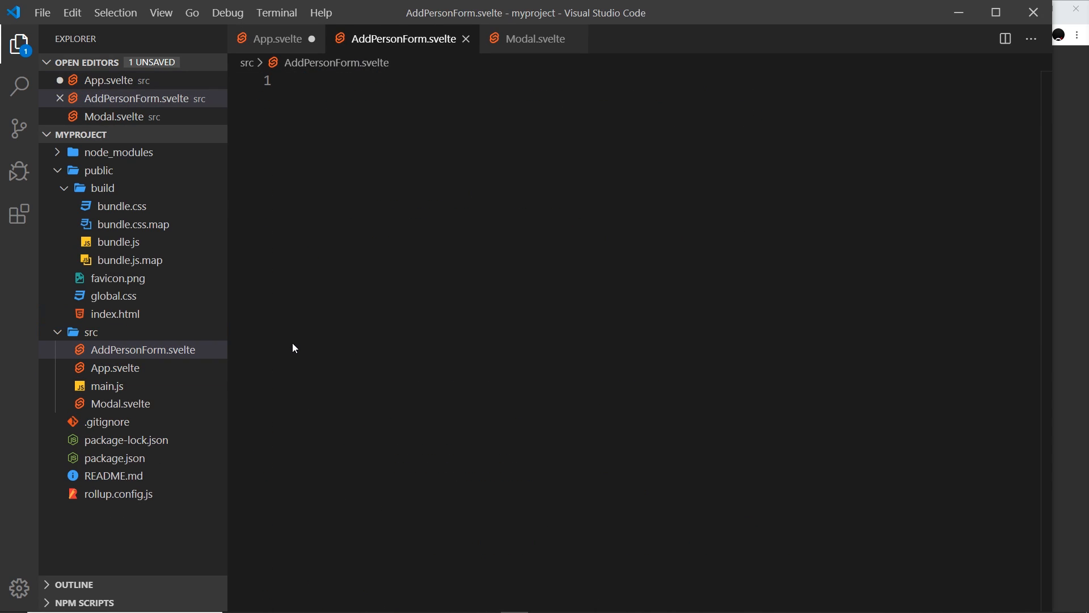
- Add a script block, paste the name/belt colour form below it, and add an empty style block
type("script>")
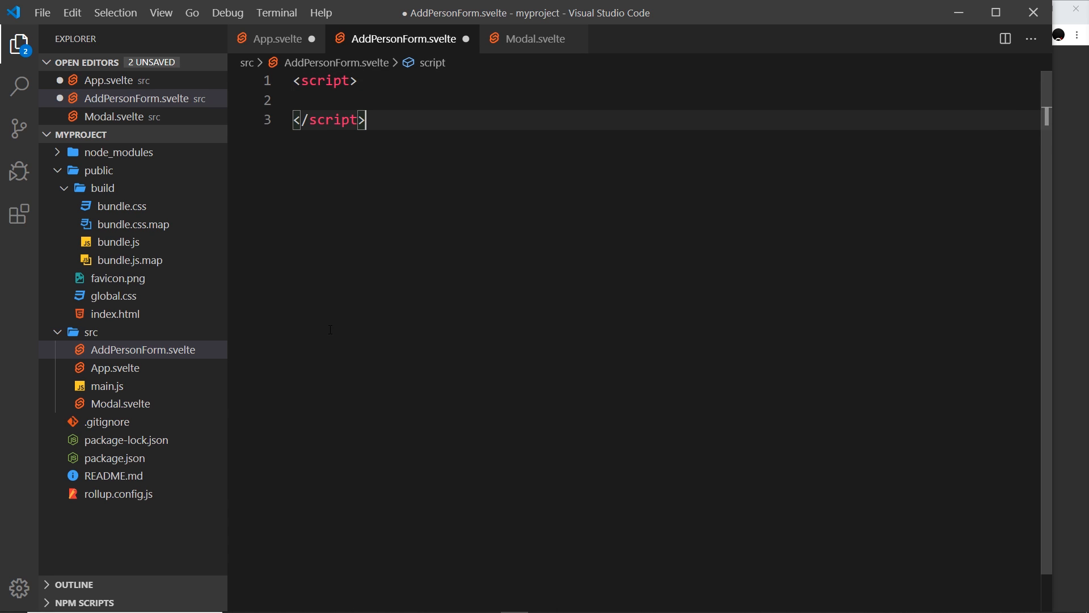
key("Enter")
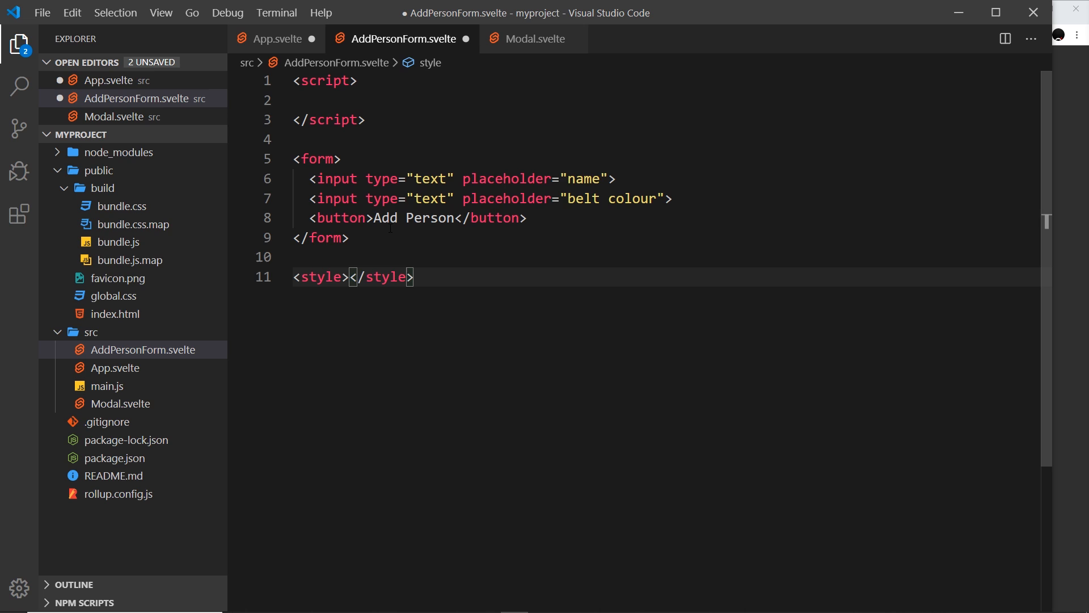
key("Enter")
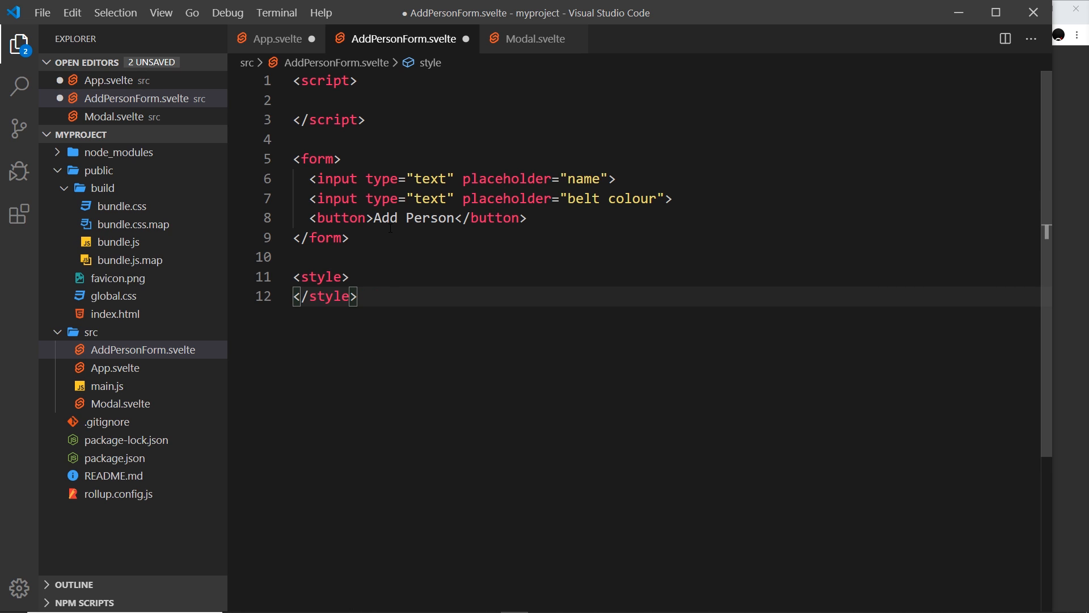
left_click(590, 178)
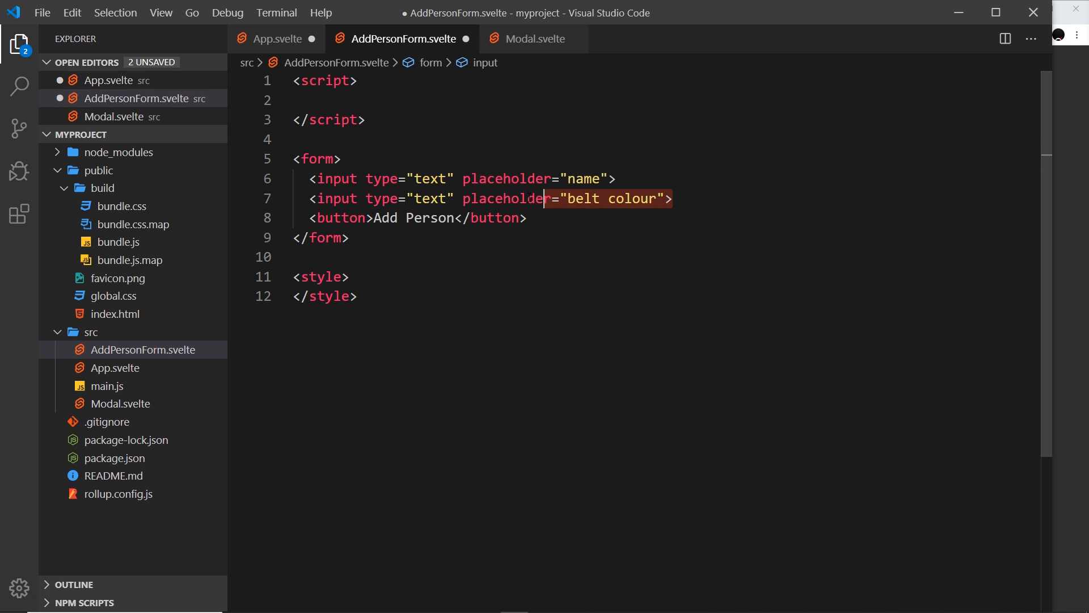
left_click(495, 199)
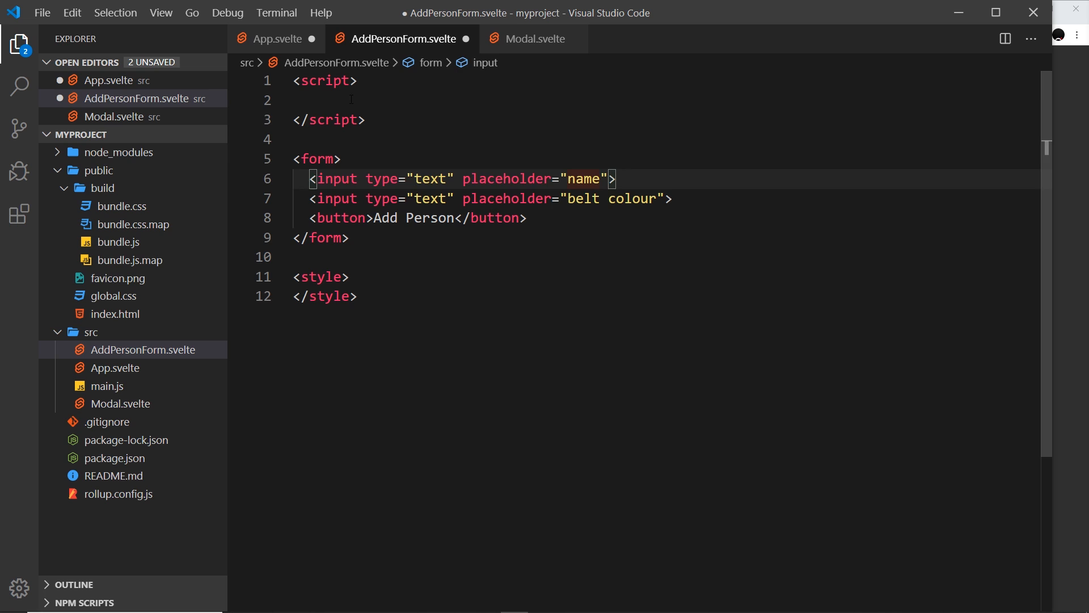
- Declare let name; and let beltColour; inside the script block
left_click(311, 100)
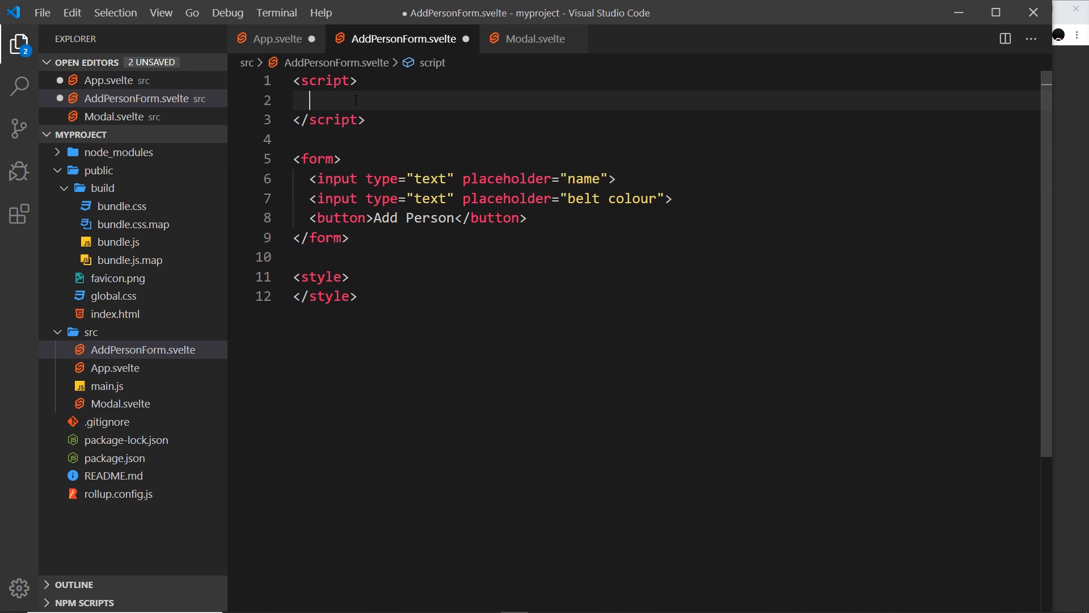
type("let name;")
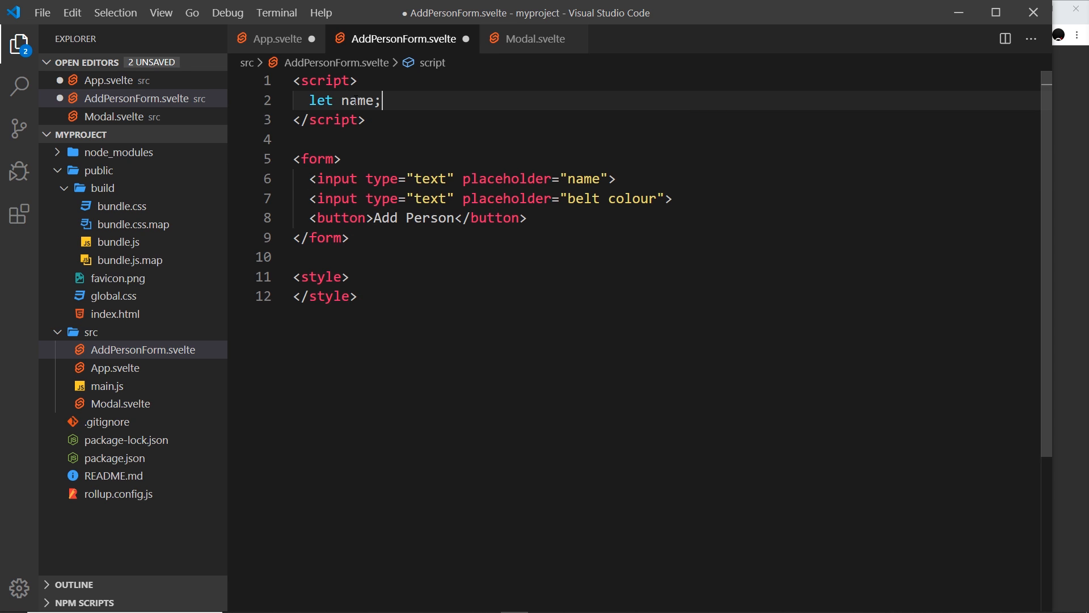
key("Enter")
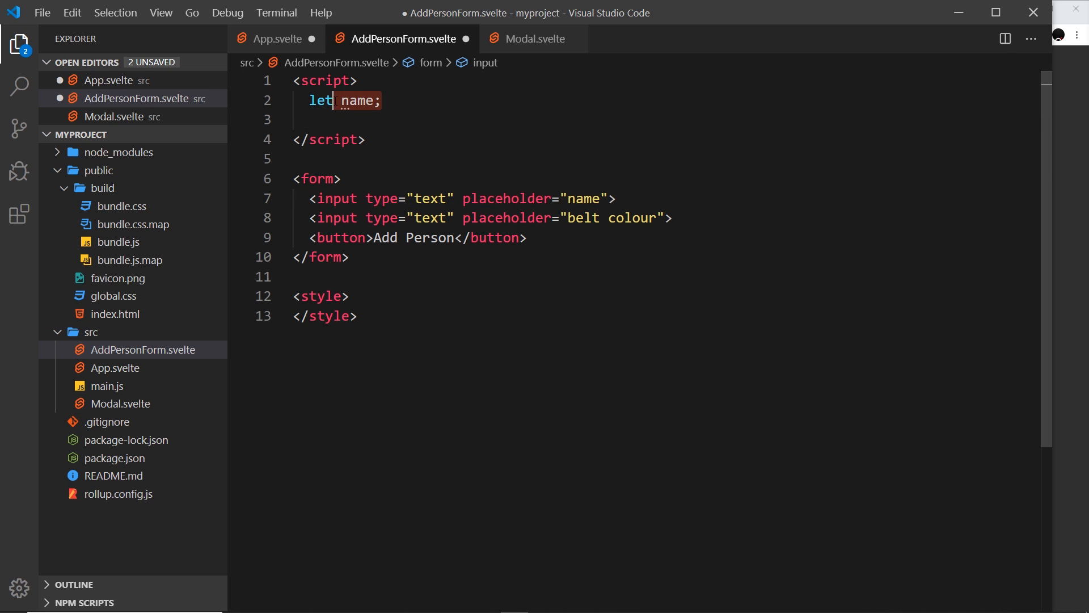
type("le")
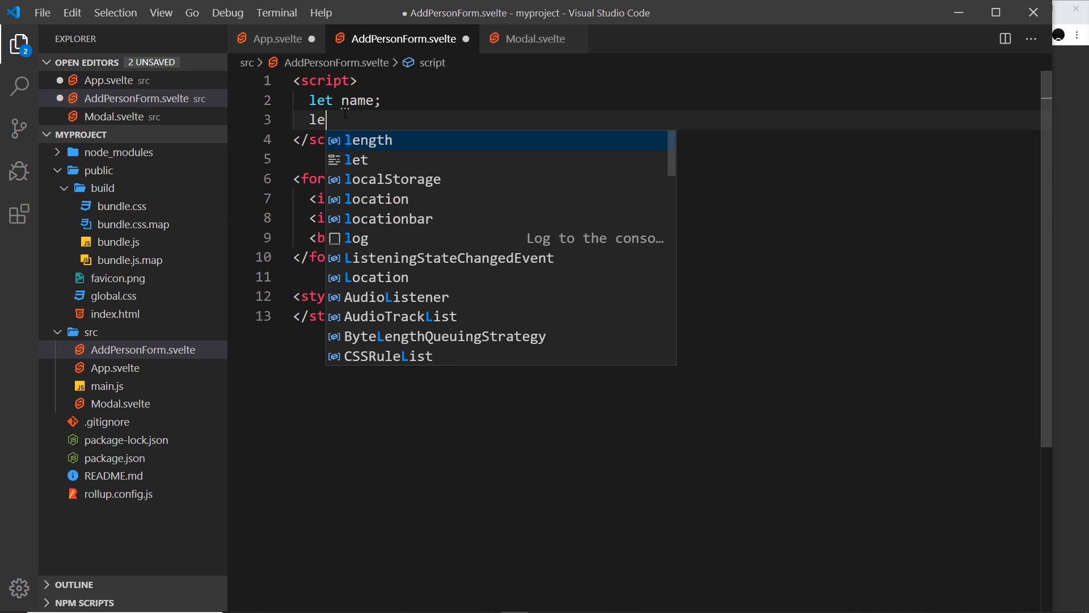
type("beltC")
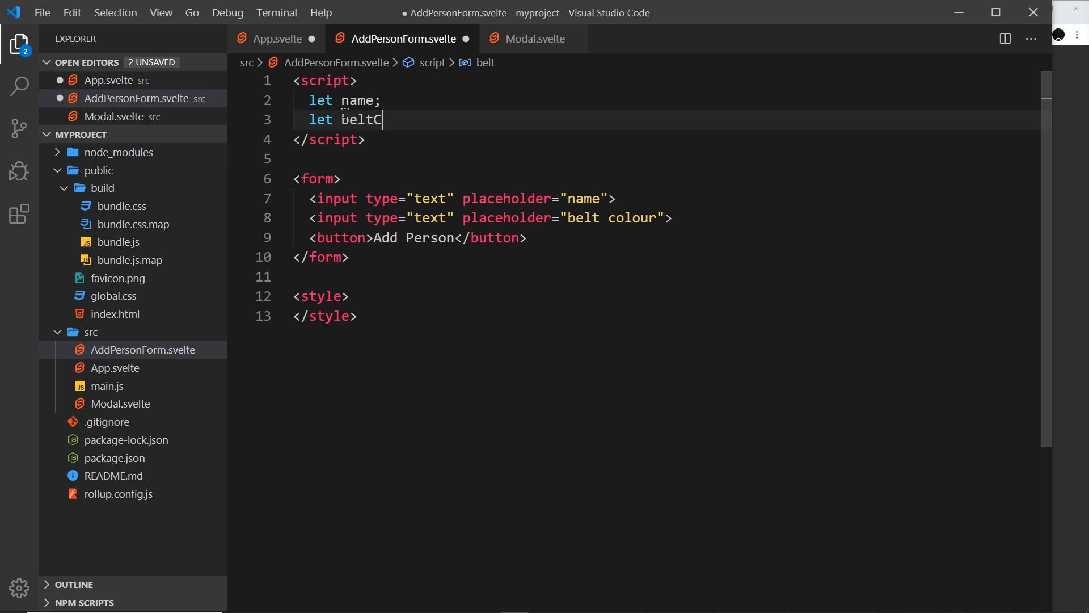
type("olour;")
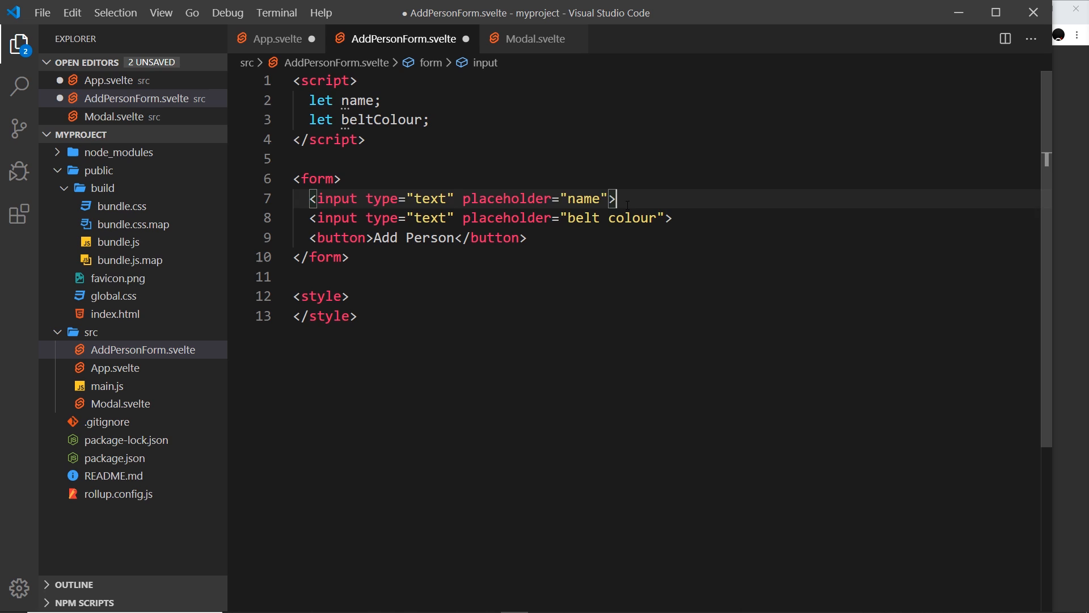
- Review how the name and beltColour variables map to the form inputs
left_click(355, 100)
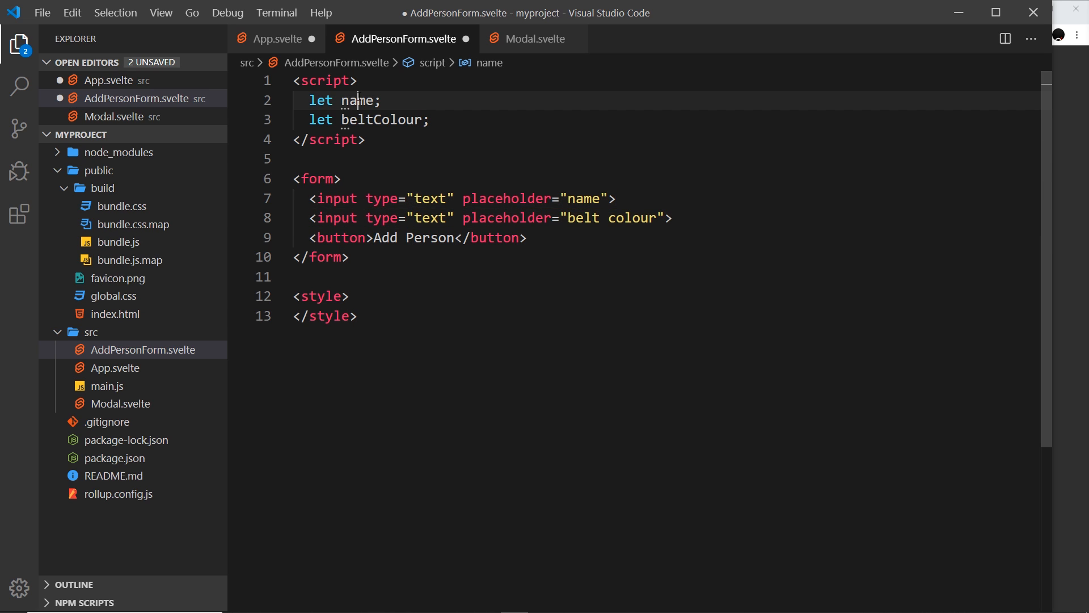
left_click(614, 197)
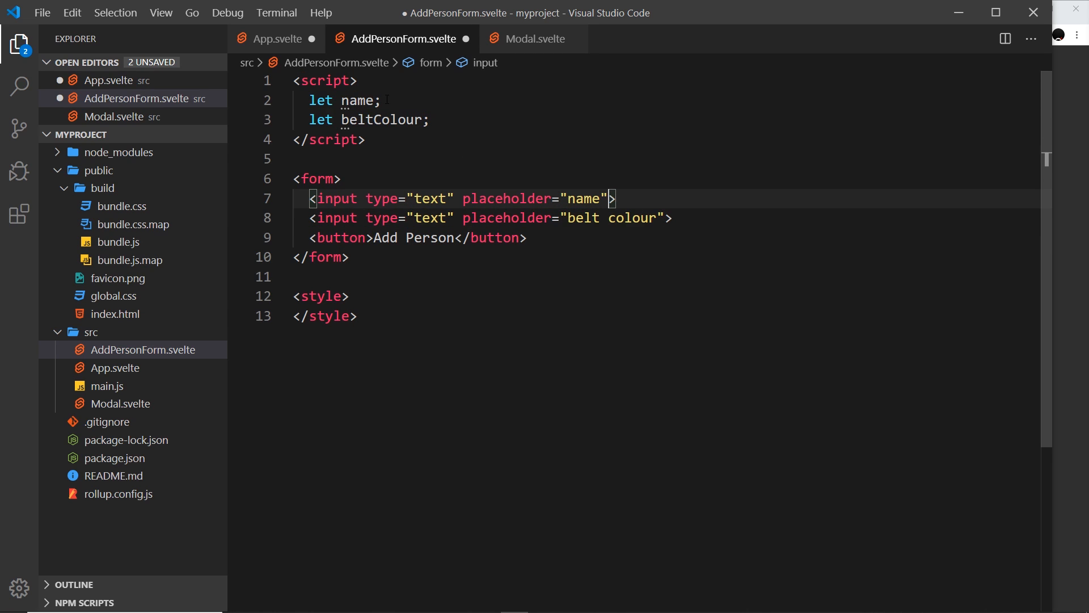
left_click(373, 119)
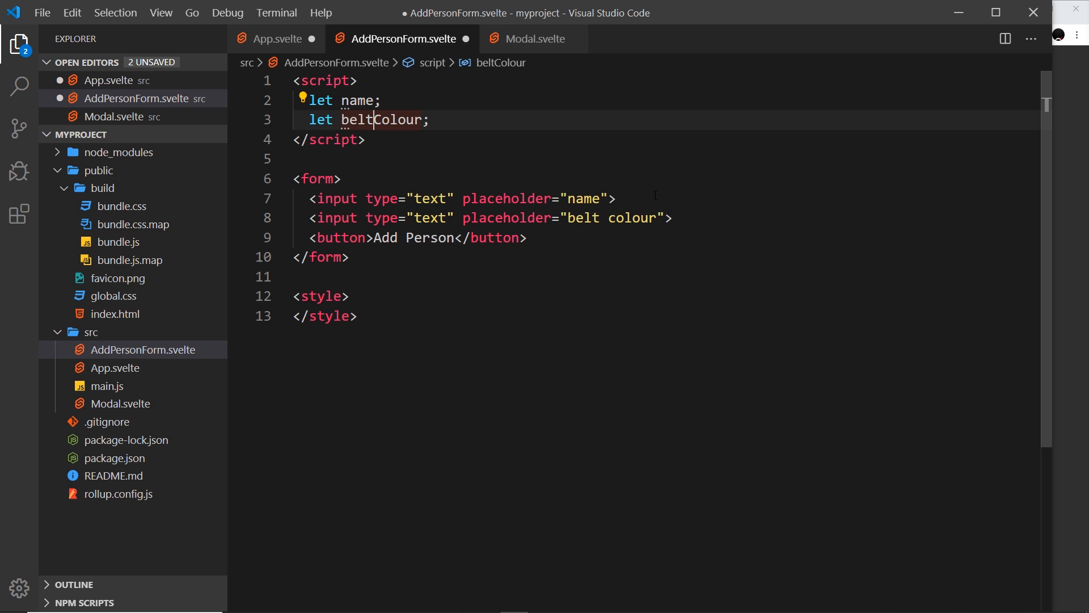
- Add bind:value={name} to the name input
left_click(612, 199)
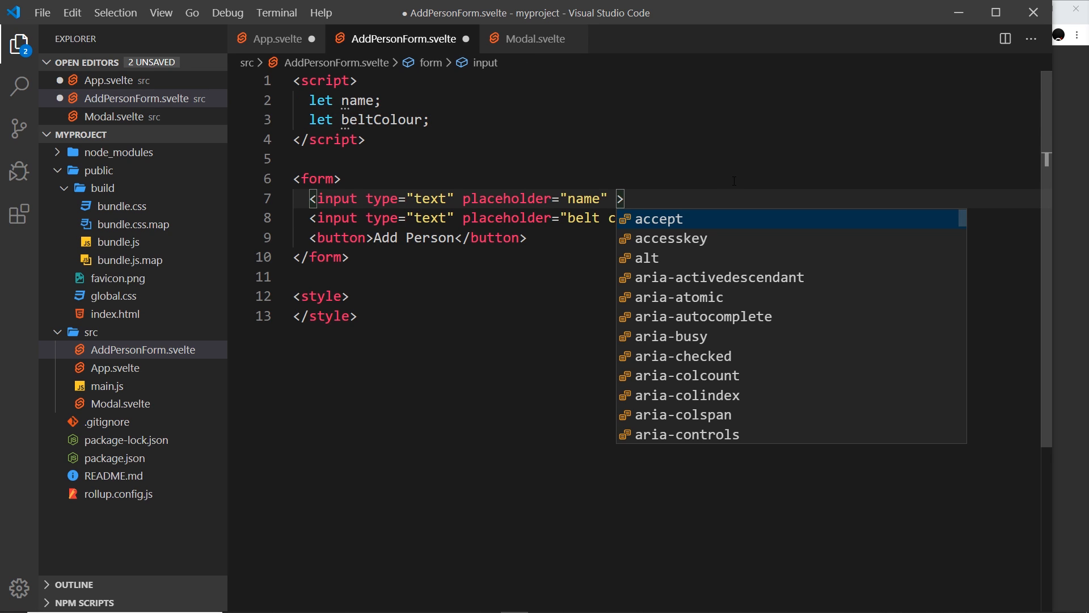
type("bind:v")
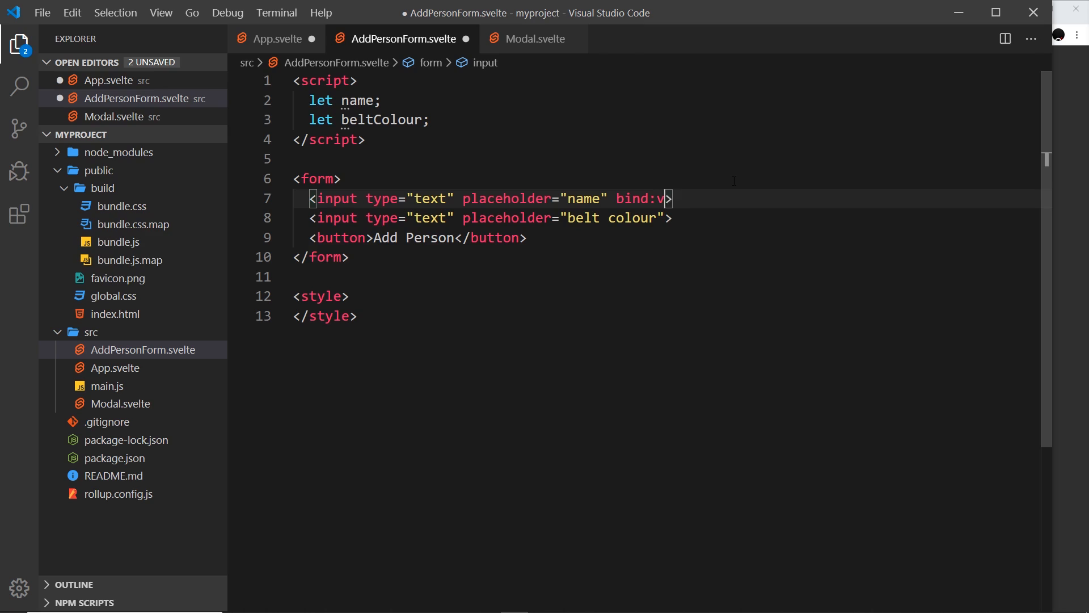
type("lue={}")
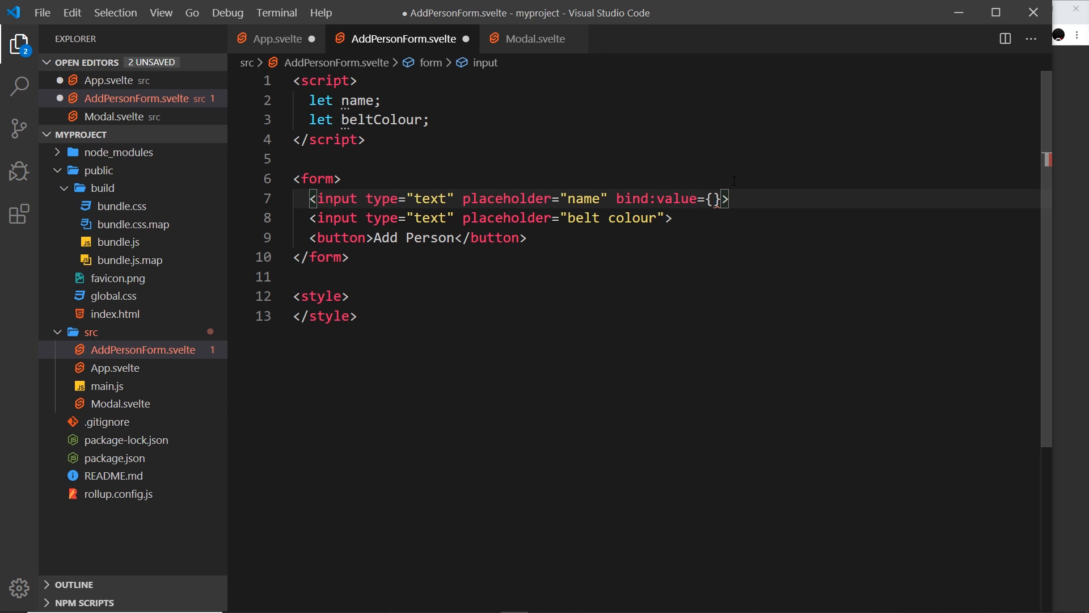
type("name")
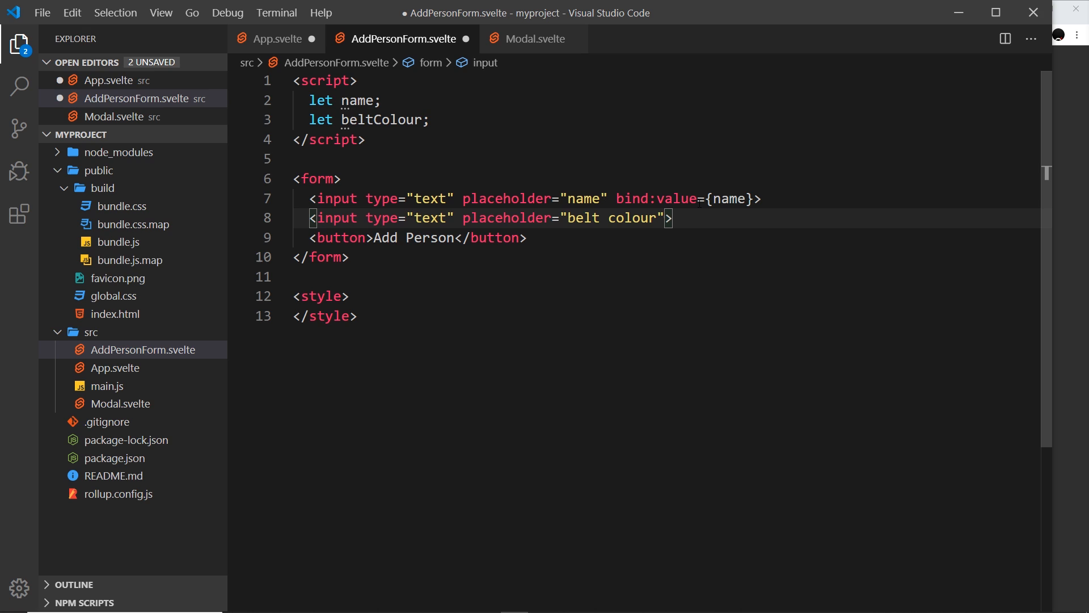
- Add bind:value={beltColour} to the belt colour input
type("bind")
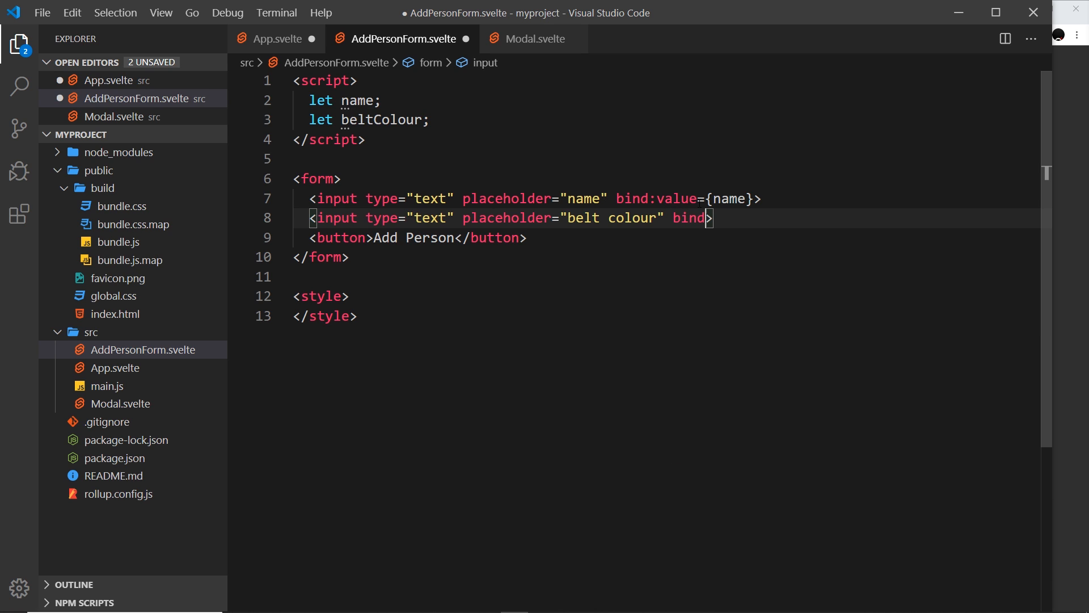
type(":va")
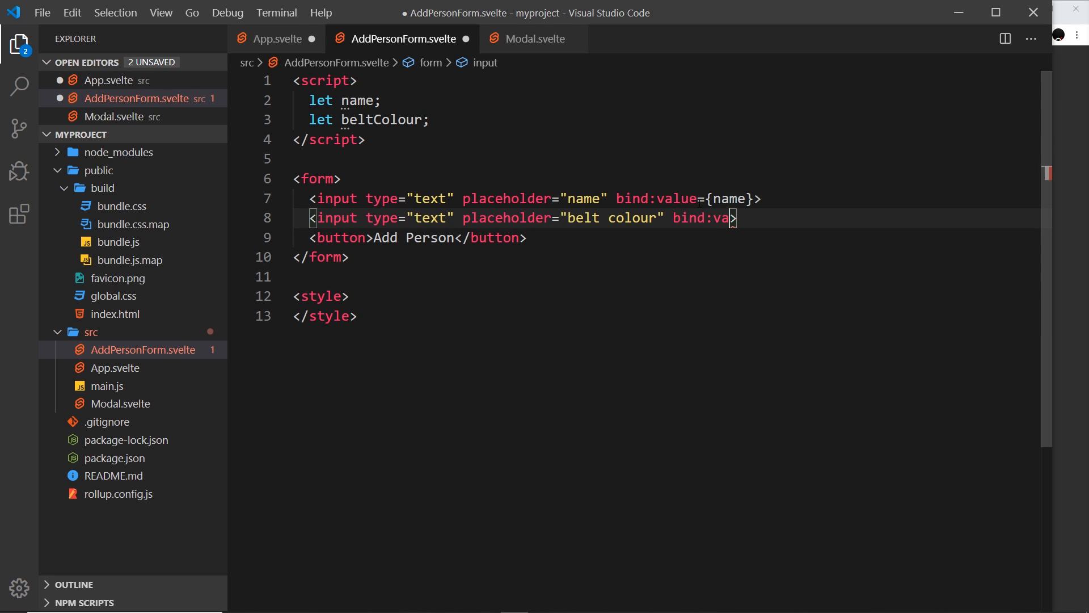
type("lue={}")
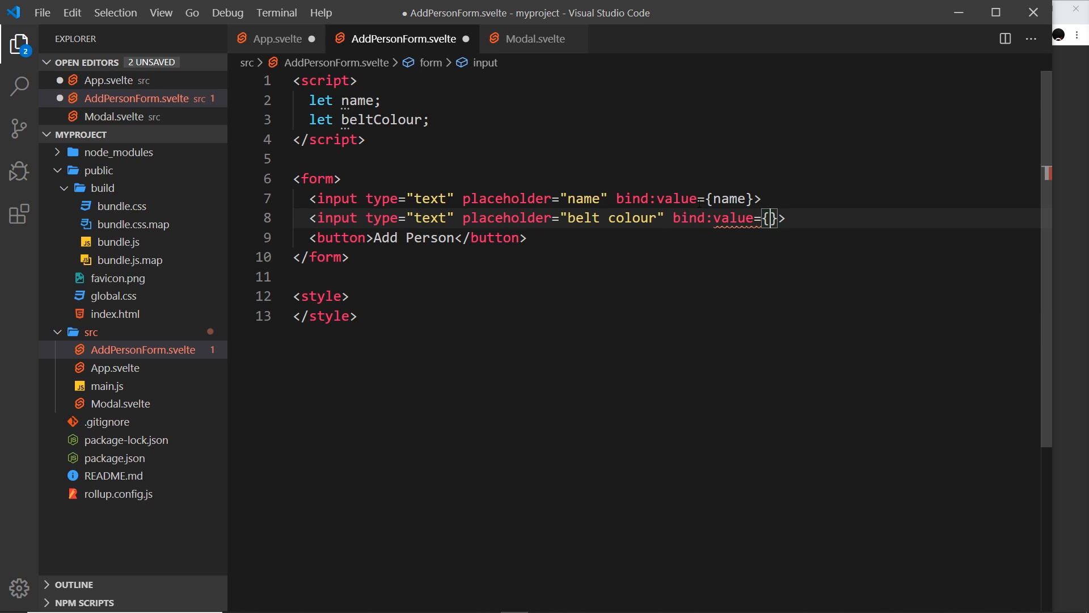
type("beltColour")
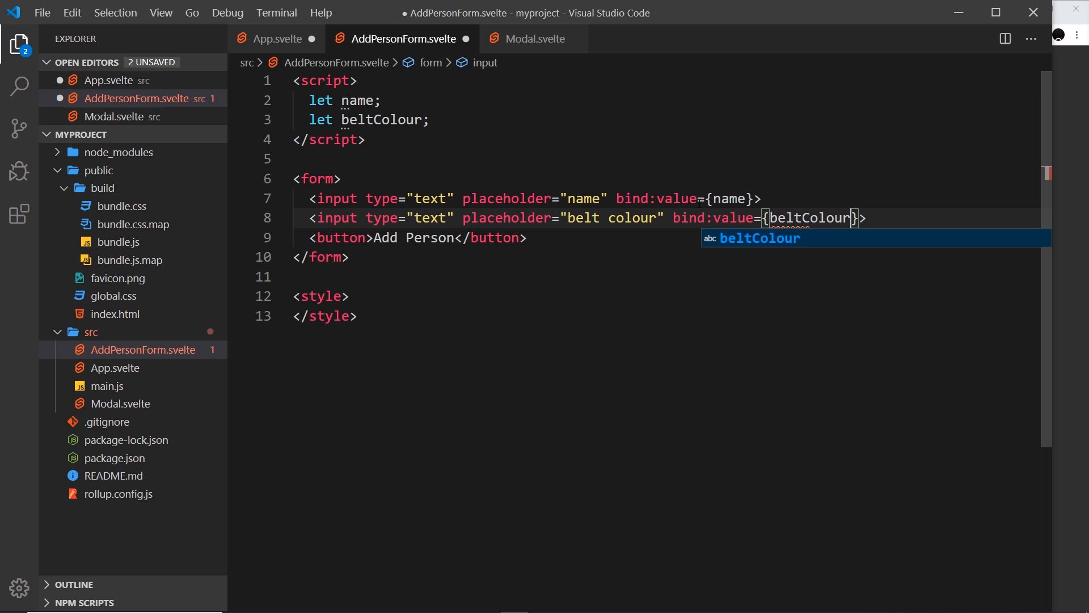
left_click(341, 178)
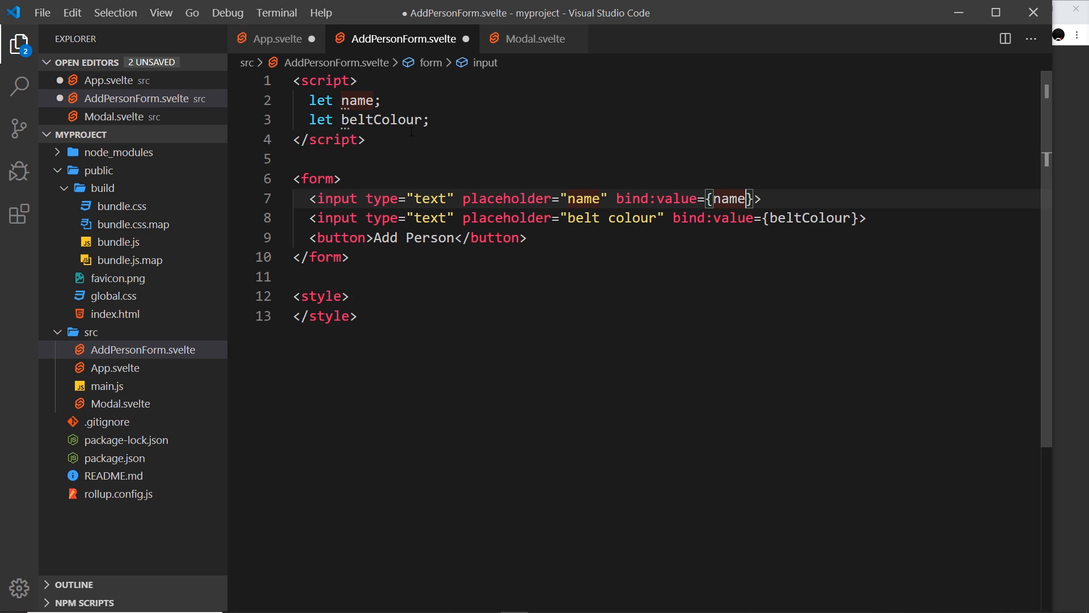
left_click(382, 119)
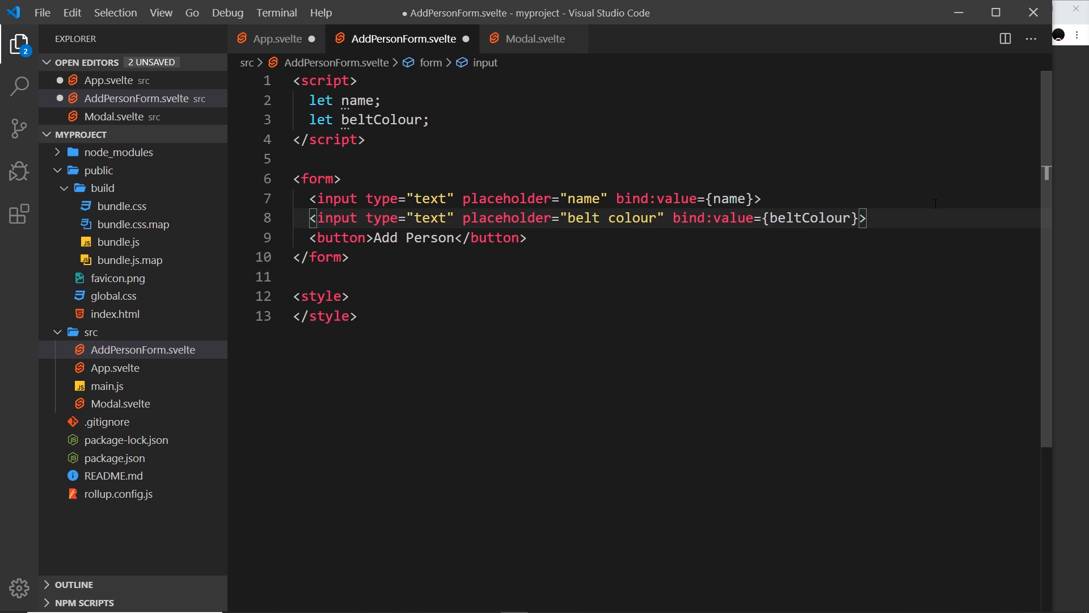
- Add a third <input type="number"> below the belt colour input and save the file
type("input type=\"text\">")
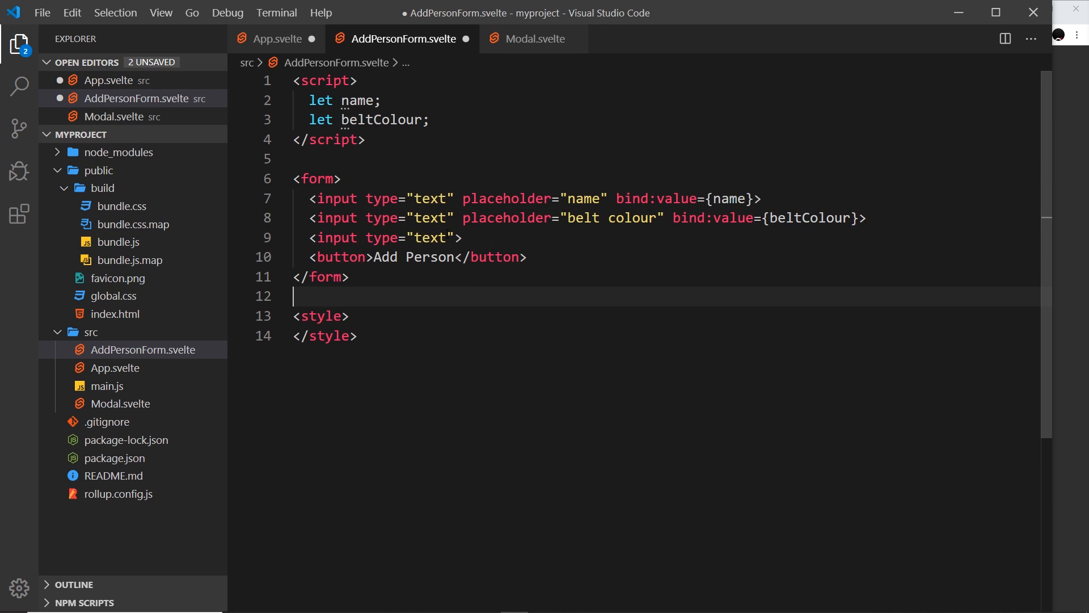
left_click(430, 237)
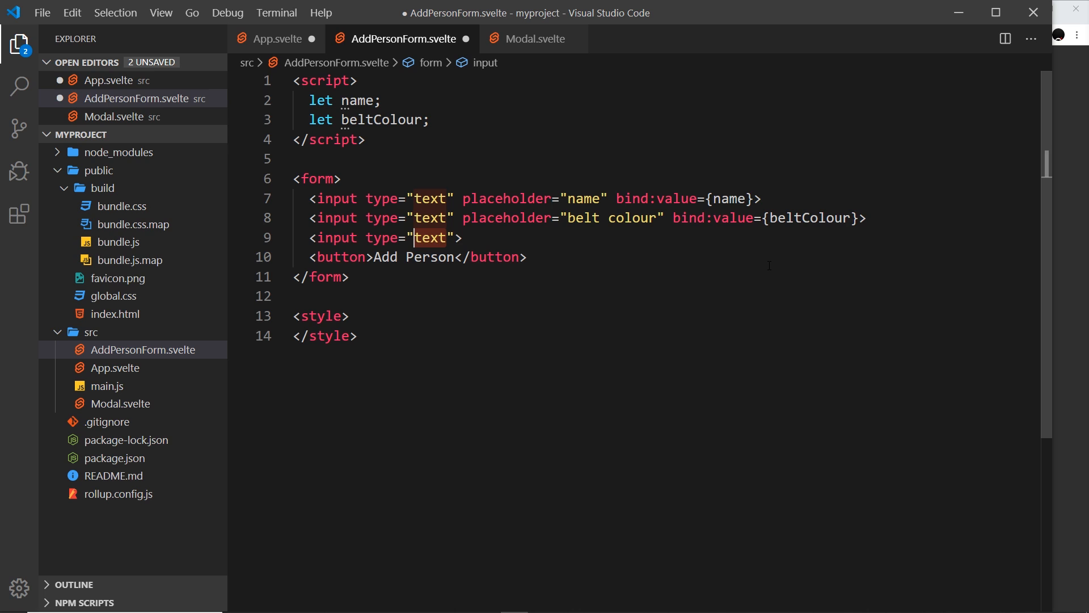
type("number")
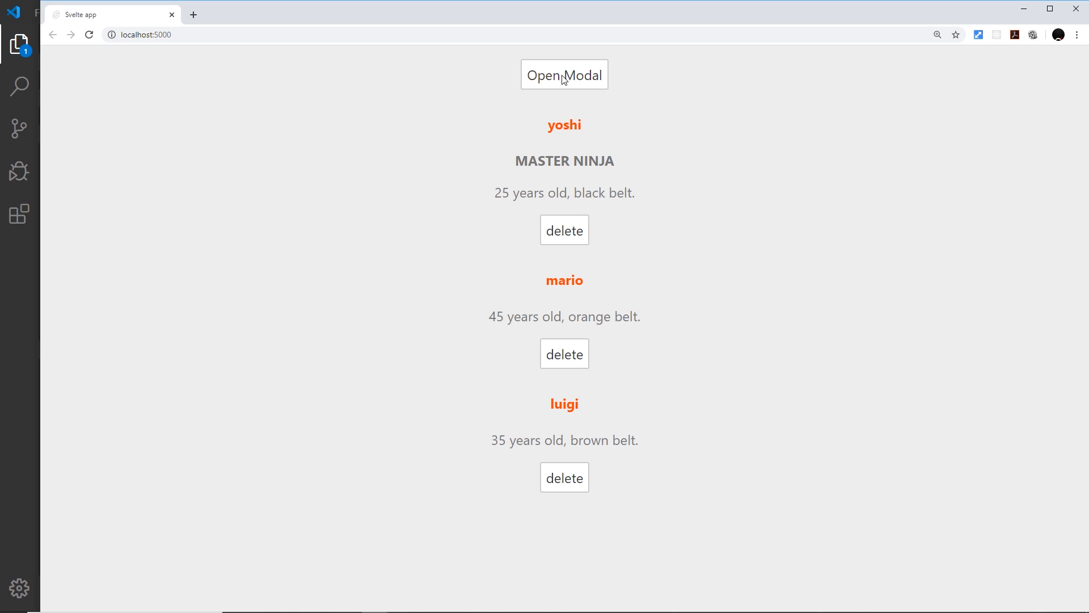
left_click(564, 75)
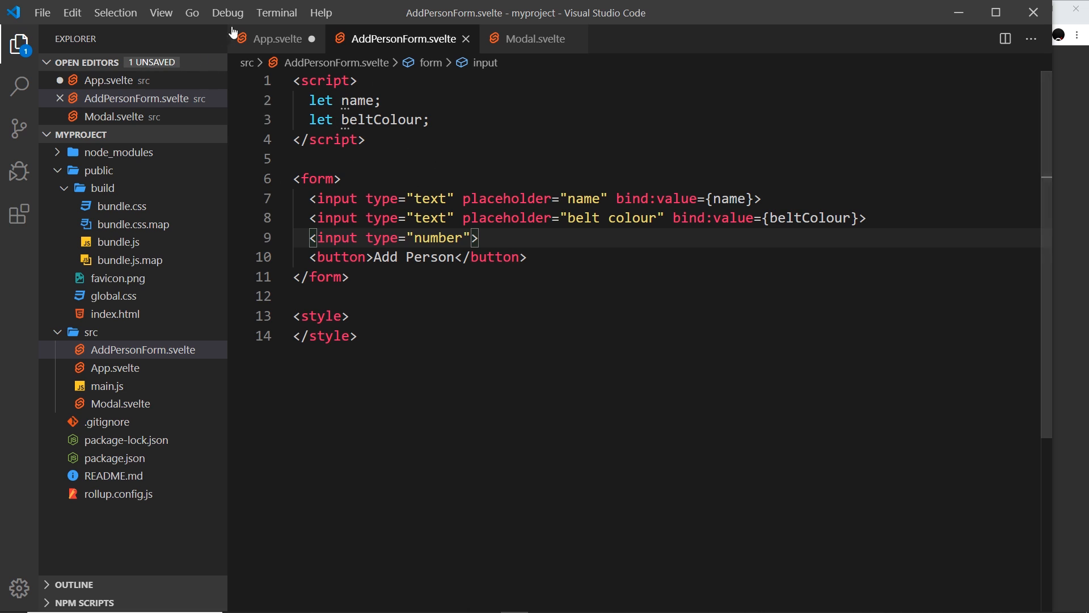
- Add import AddPersonForm from './AddPersonForm.svelte'; to App.svelte
left_click(275, 39)
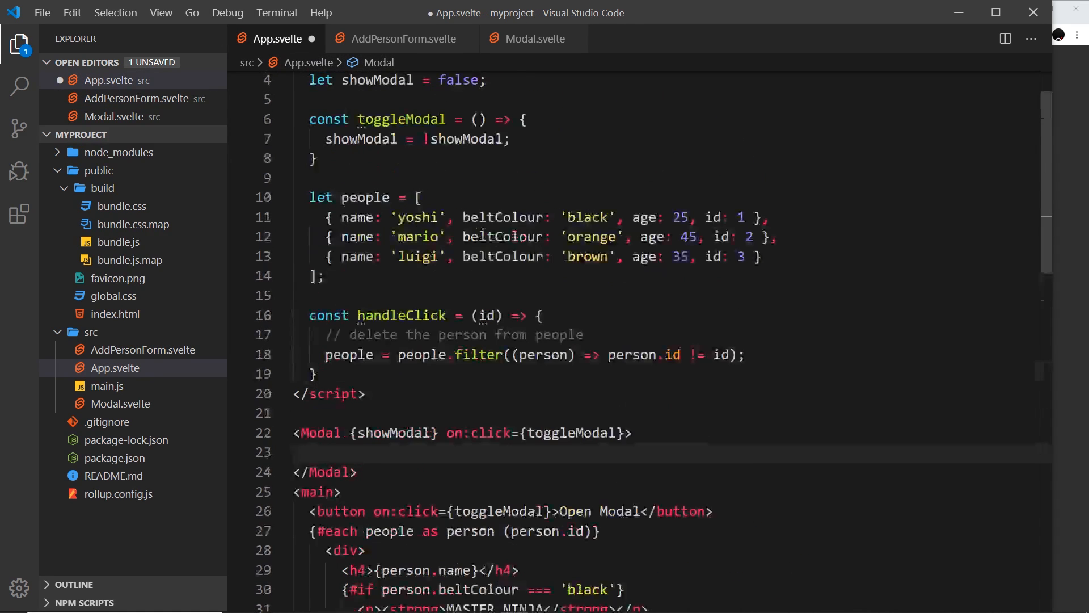
scroll("up", 3)
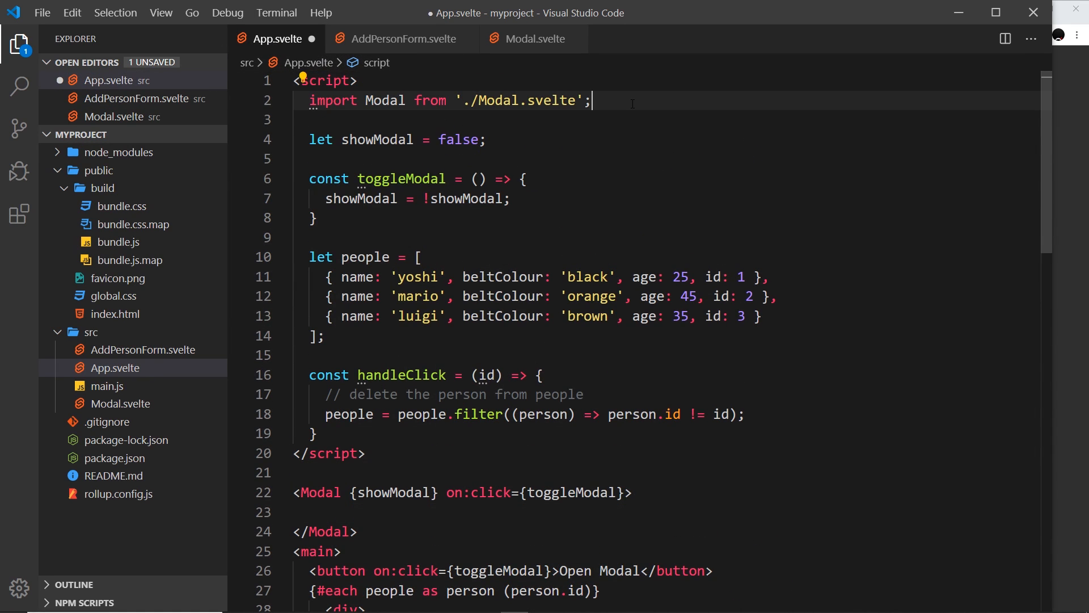
key("enter")
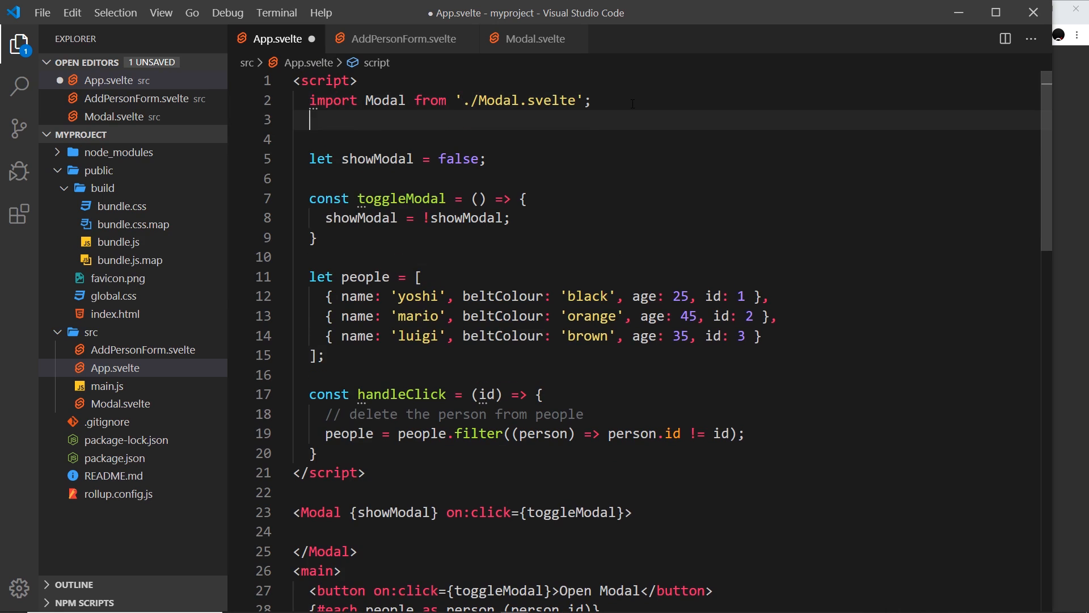
type("import A")
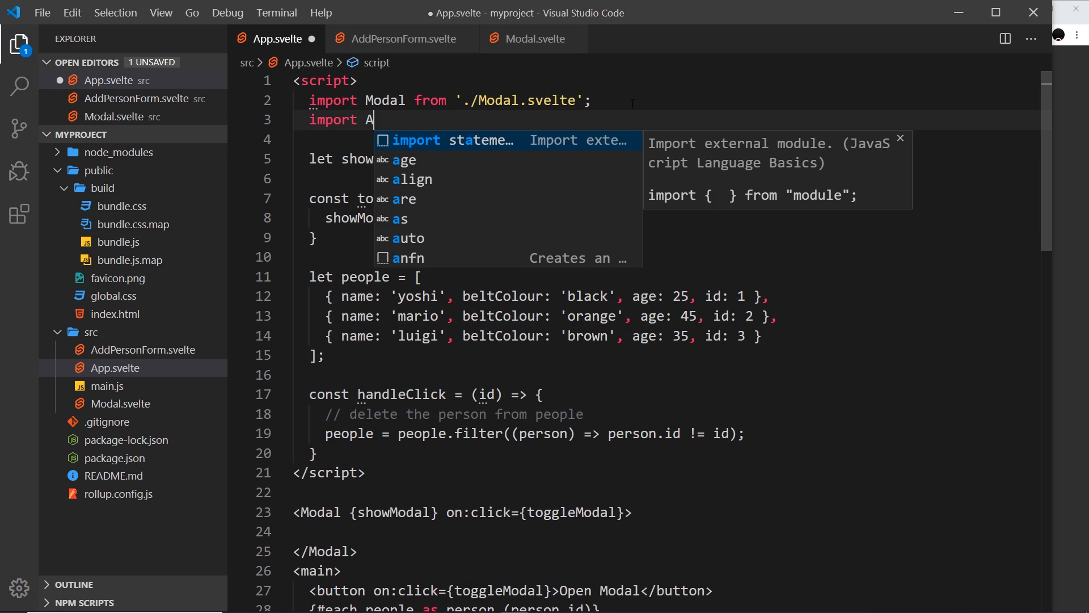
type("ddPerson")
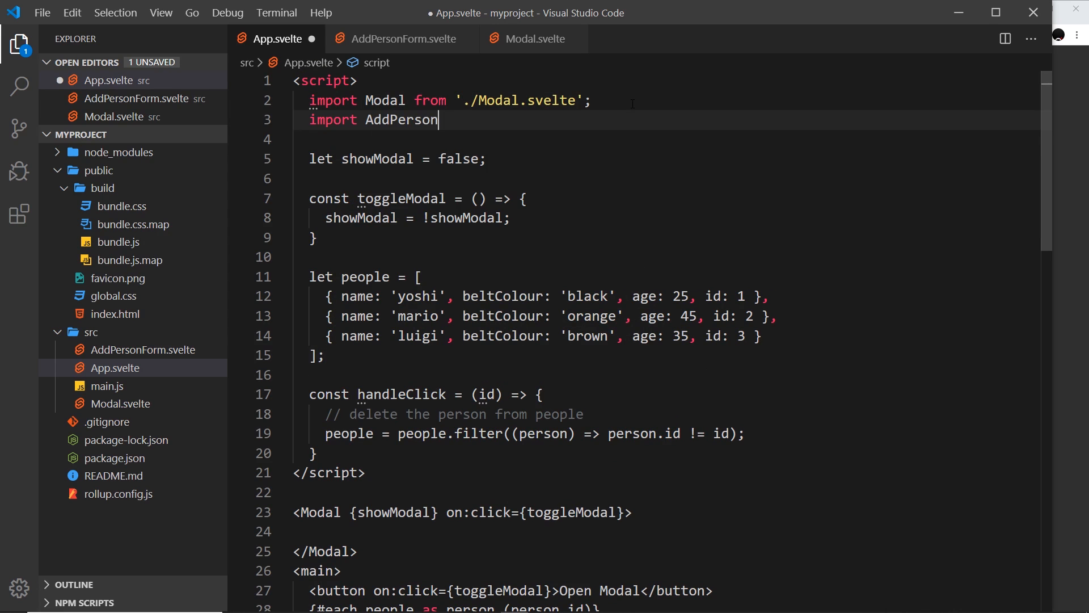
type("Form from")
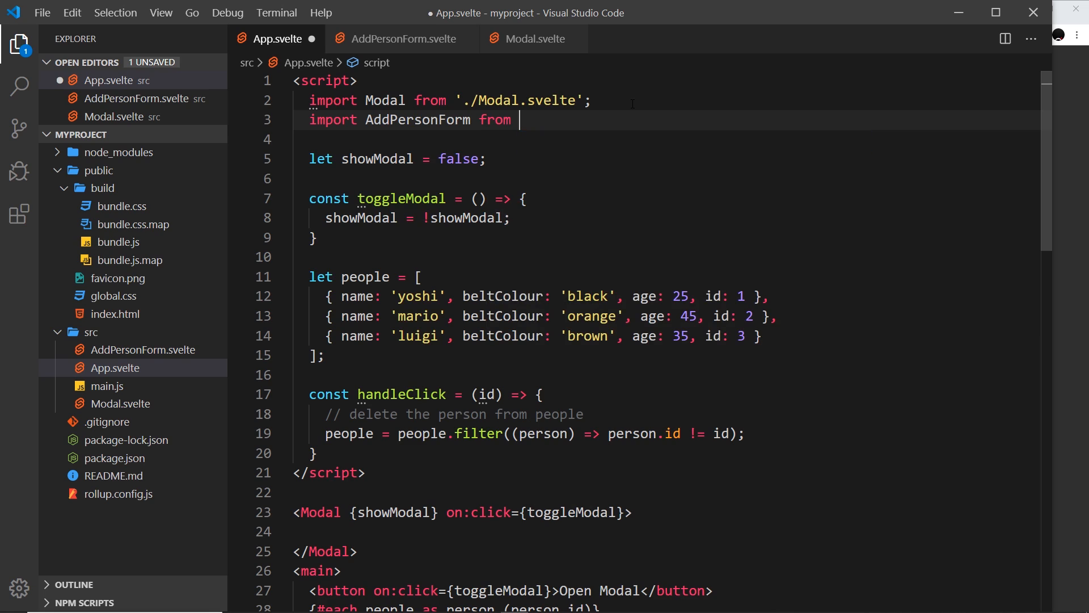
type("'./'")
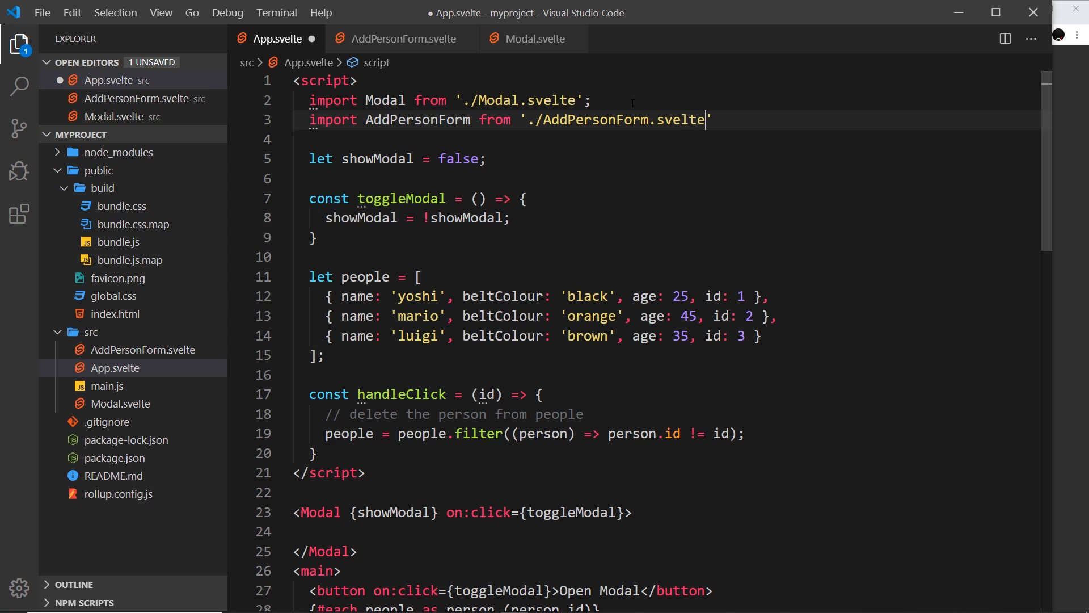
type(";")
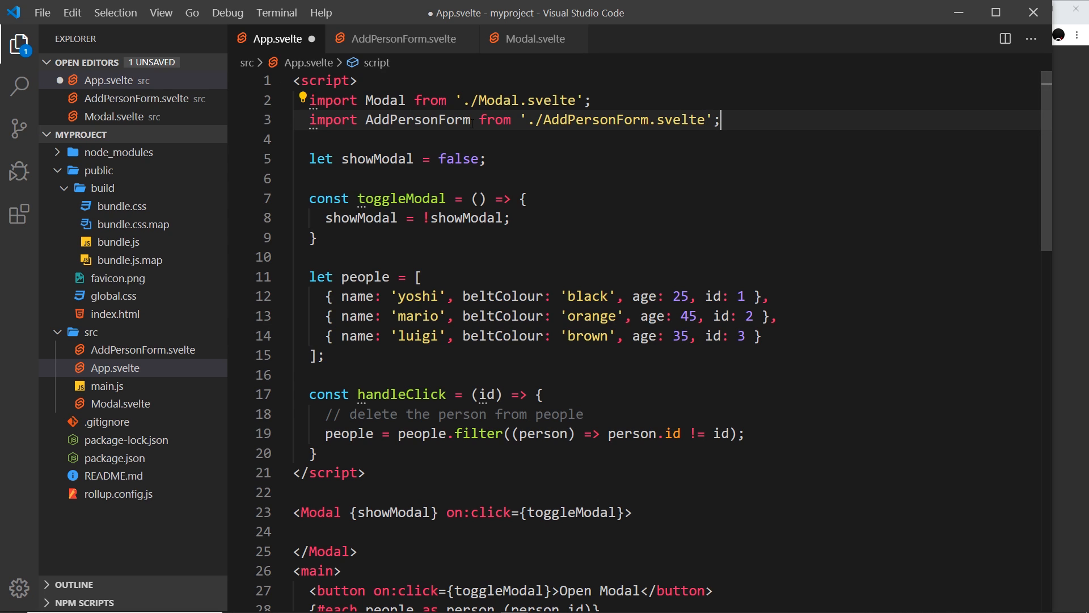
- Render <AddPersonForm /> inside the <Modal> block of App.svelte
double_click(416, 119)
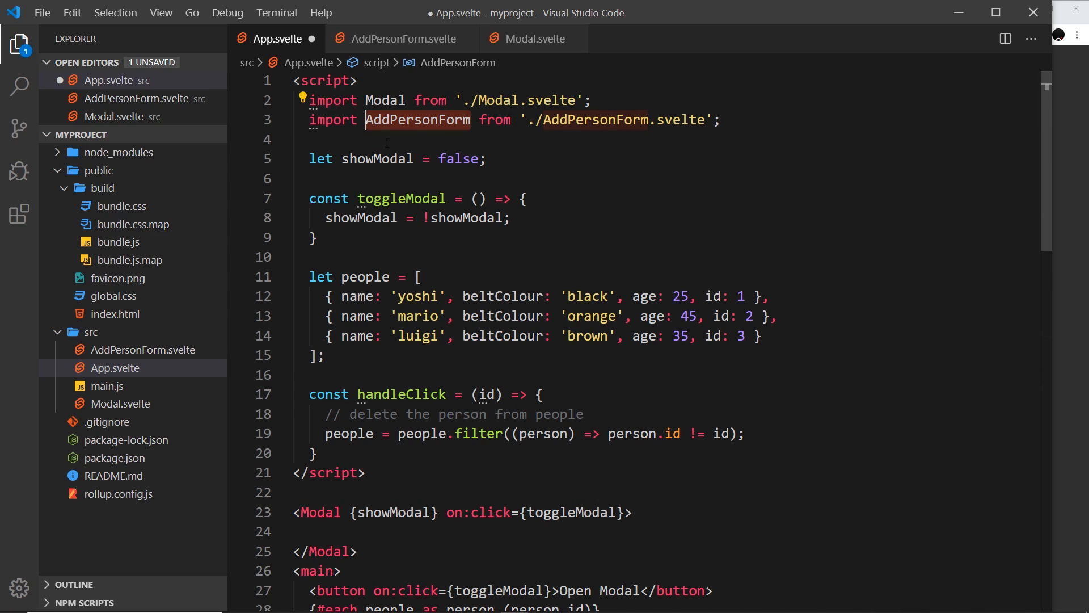
scroll("down", 3)
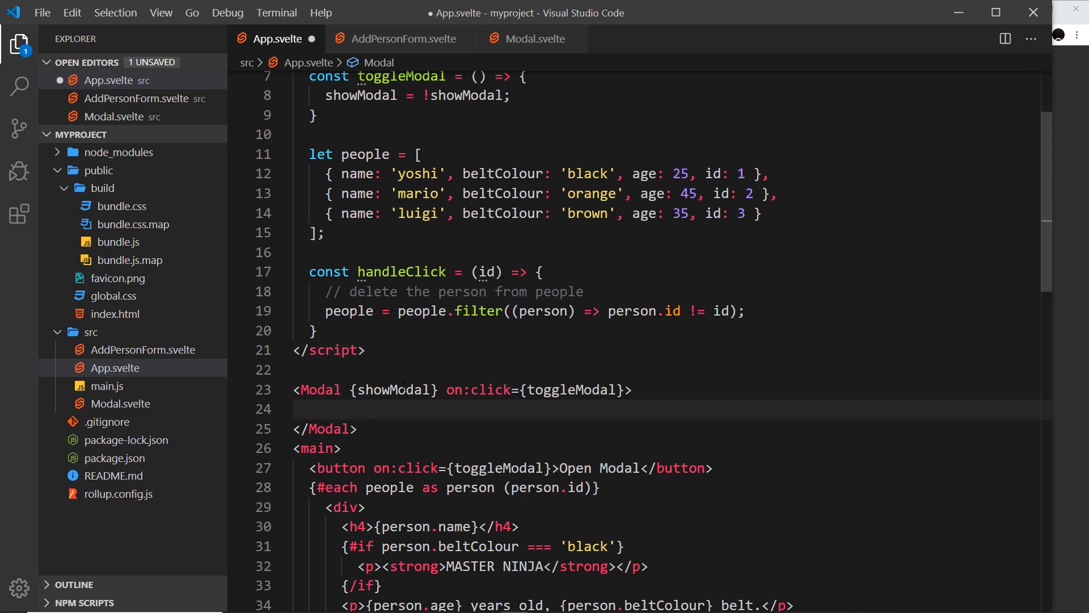
type("<AddPersonForm />")
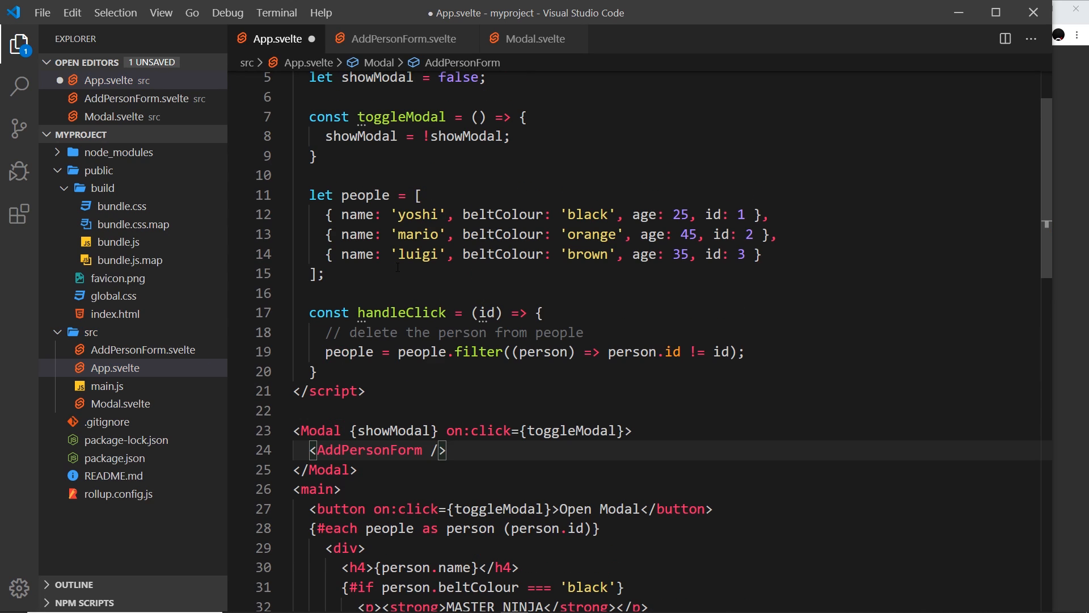
left_click(397, 39)
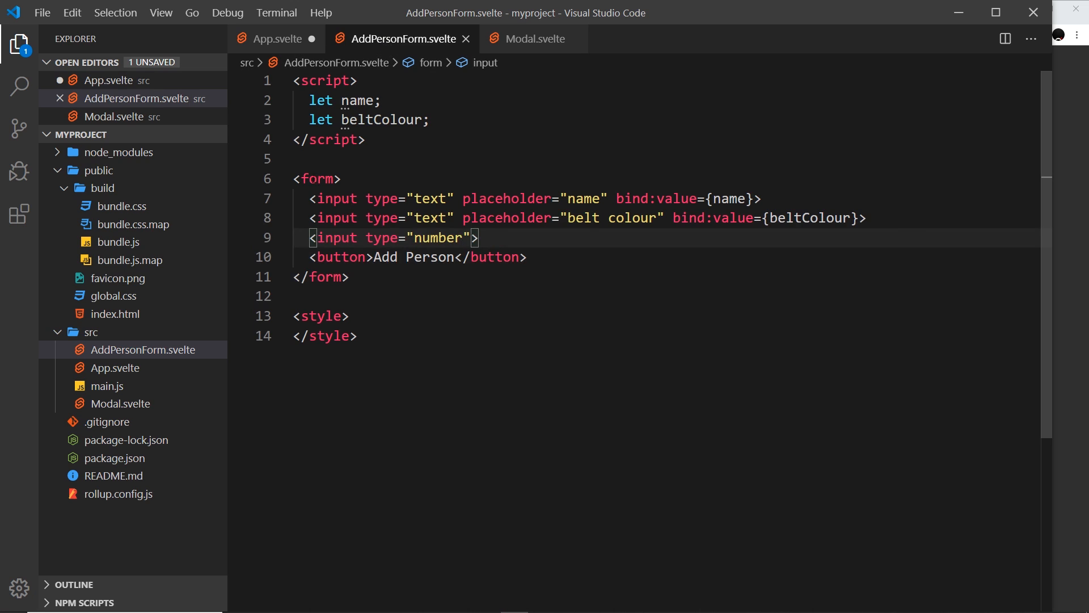
left_click(276, 39)
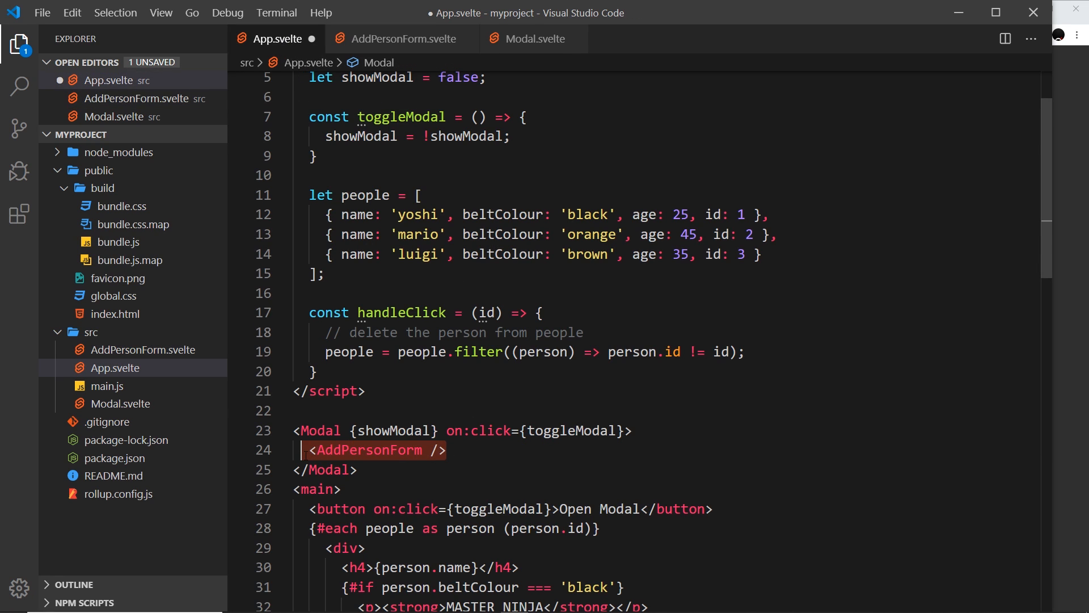
left_click(532, 38)
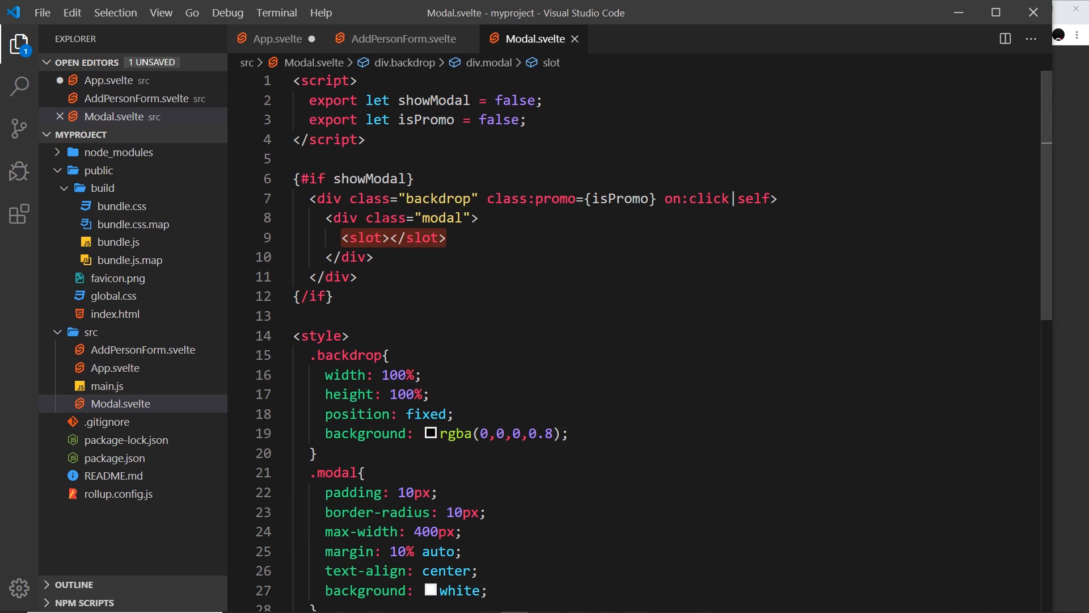
- Try the age number field in the browser modal, typing 1 and spinning it up, then return to the code
left_click(277, 39)
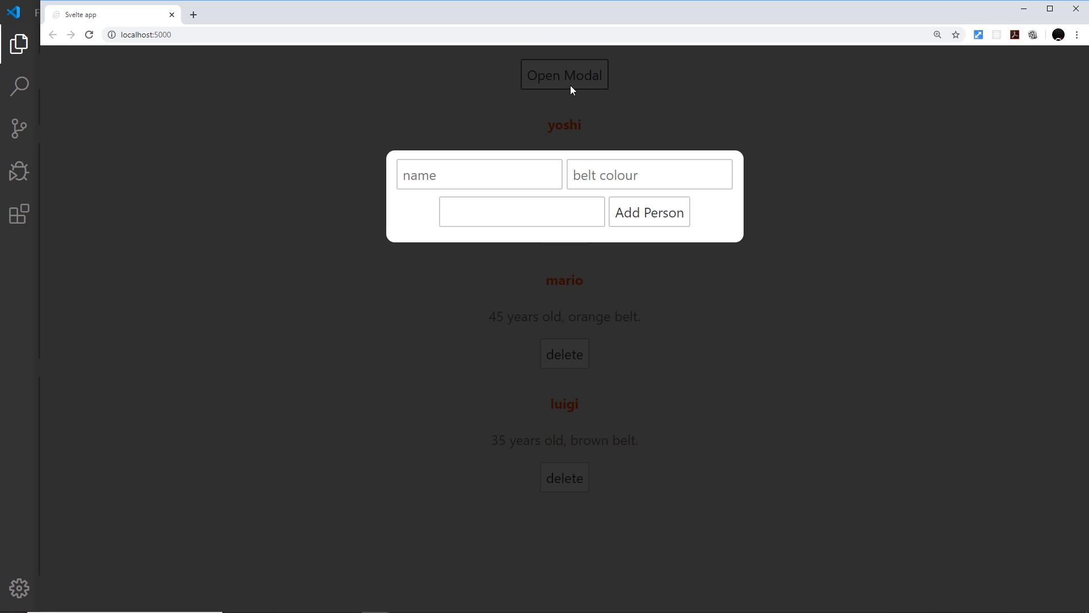
left_click(520, 211)
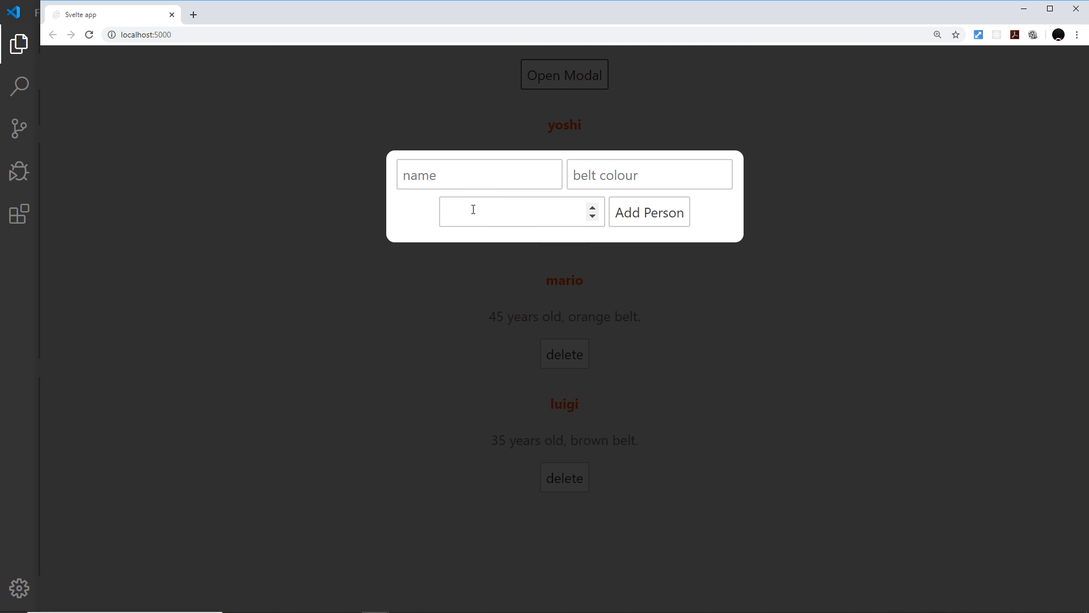
type("1")
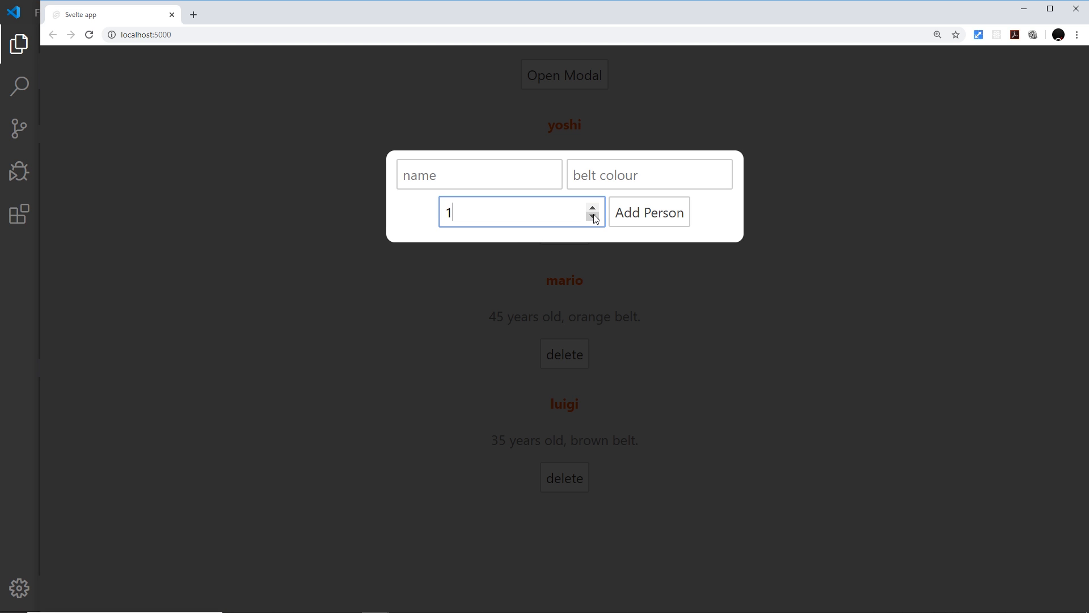
left_click(591, 208)
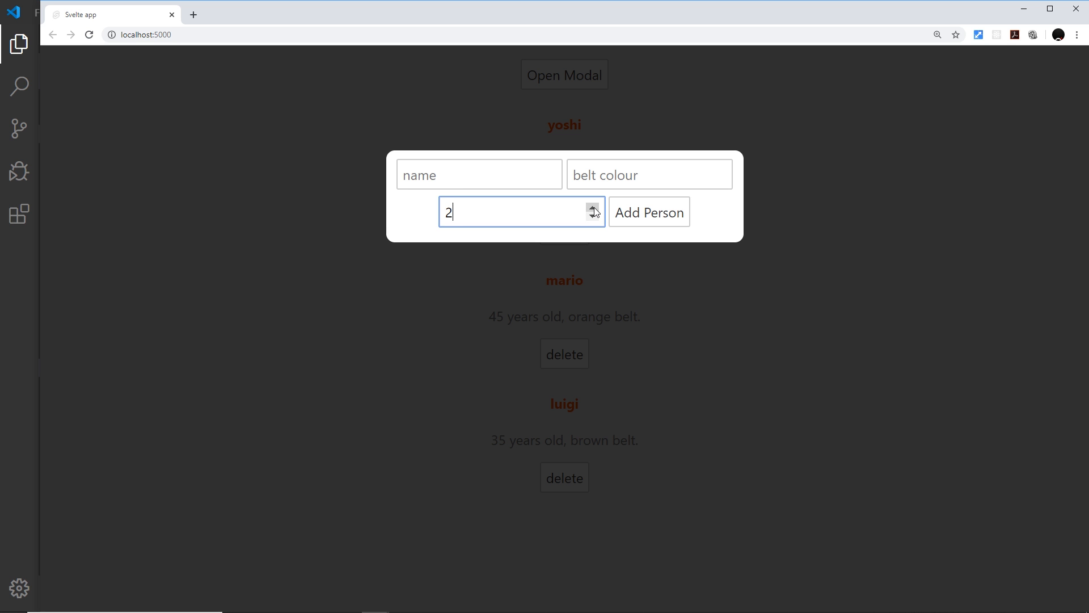
left_click(593, 208)
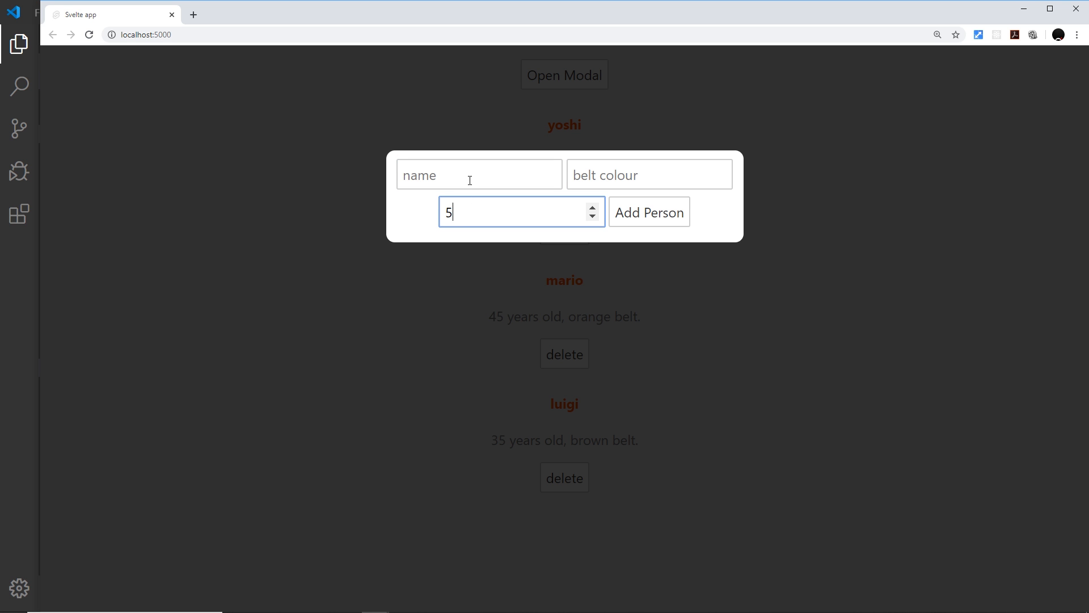
left_click(479, 173)
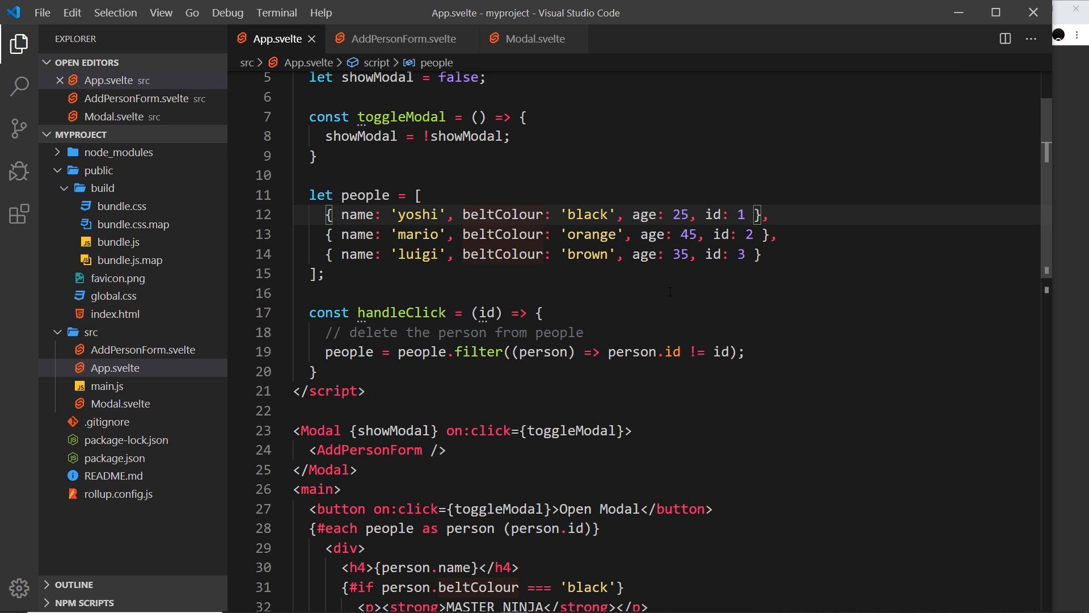
- Add bind:value={age} to the number input and declare let age; in the script
left_click(400, 38)
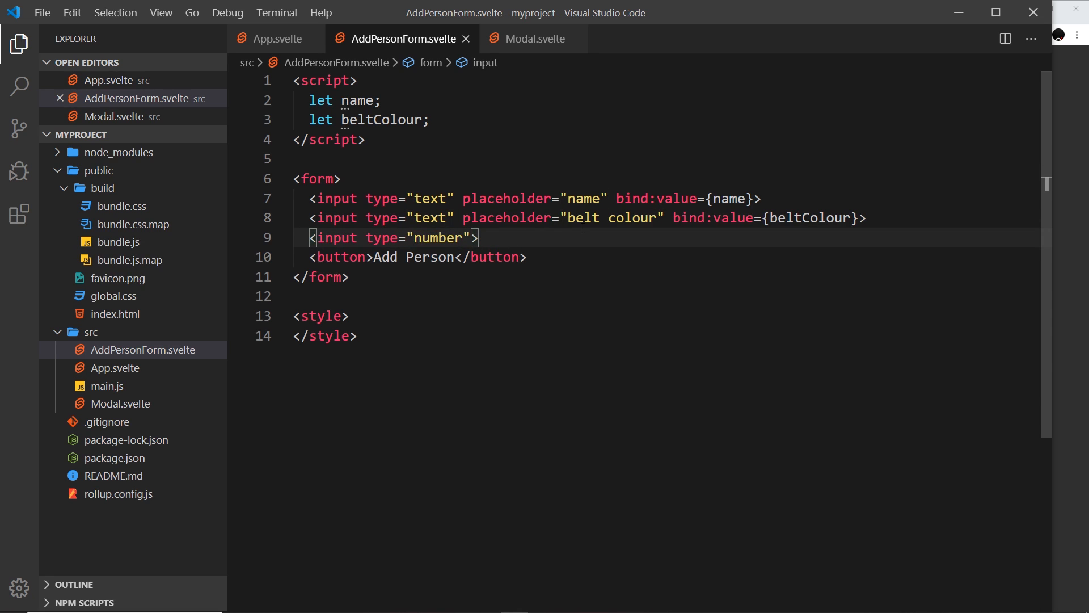
type("bind;va")
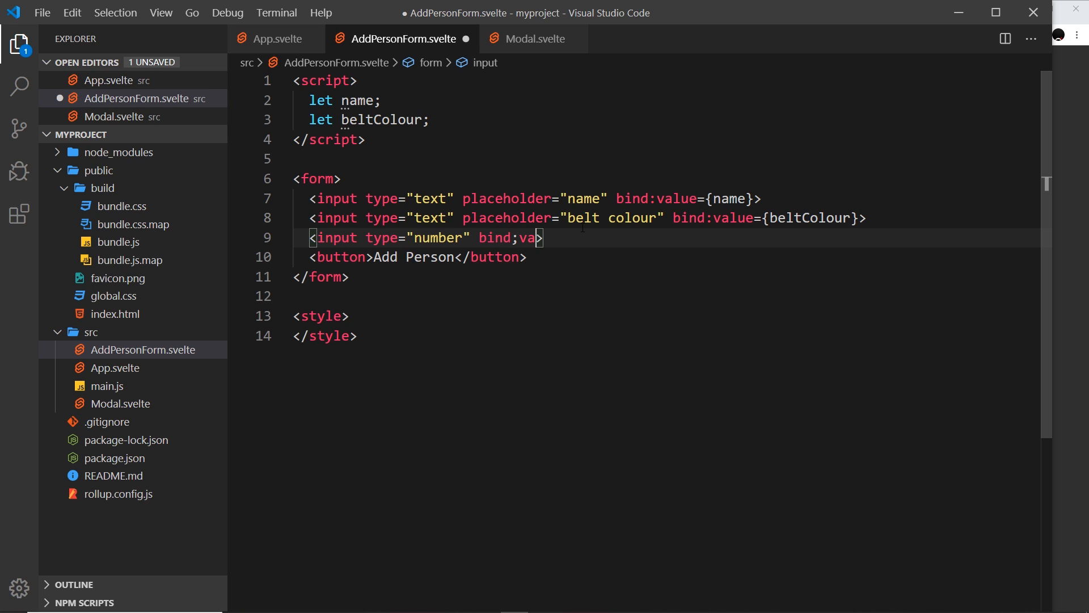
type("lue={age")
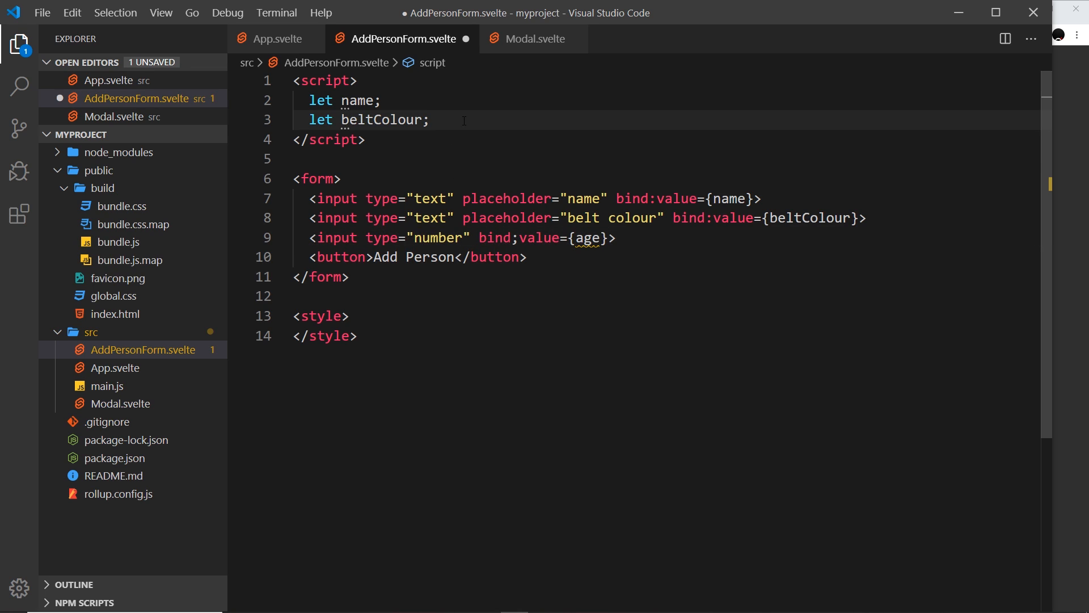
type("let age;")
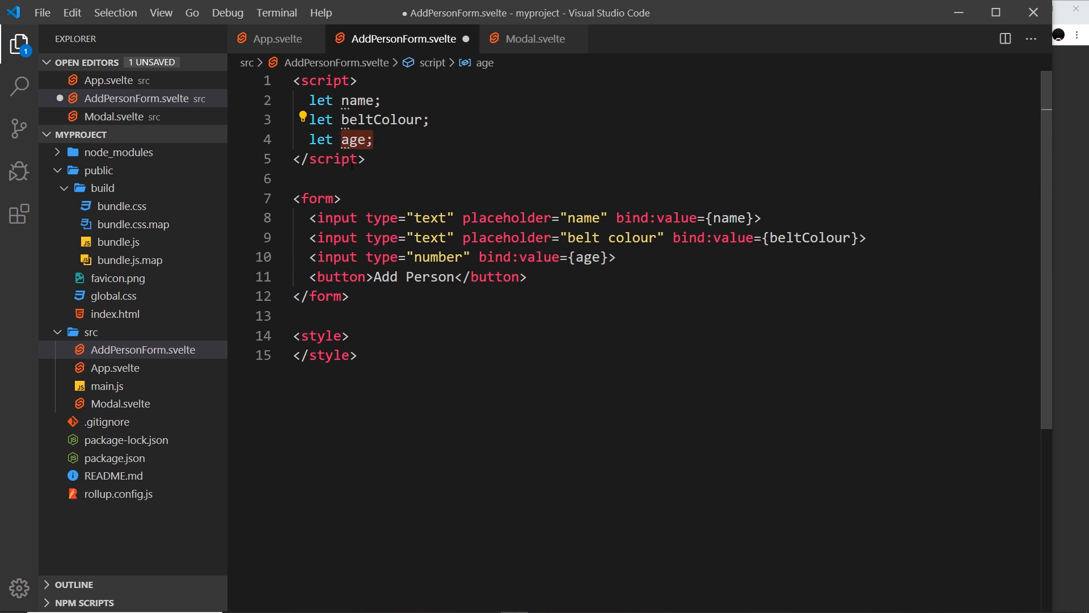
- Check the age property in App.svelte's people data and return to start a placeholder
left_click(275, 38)
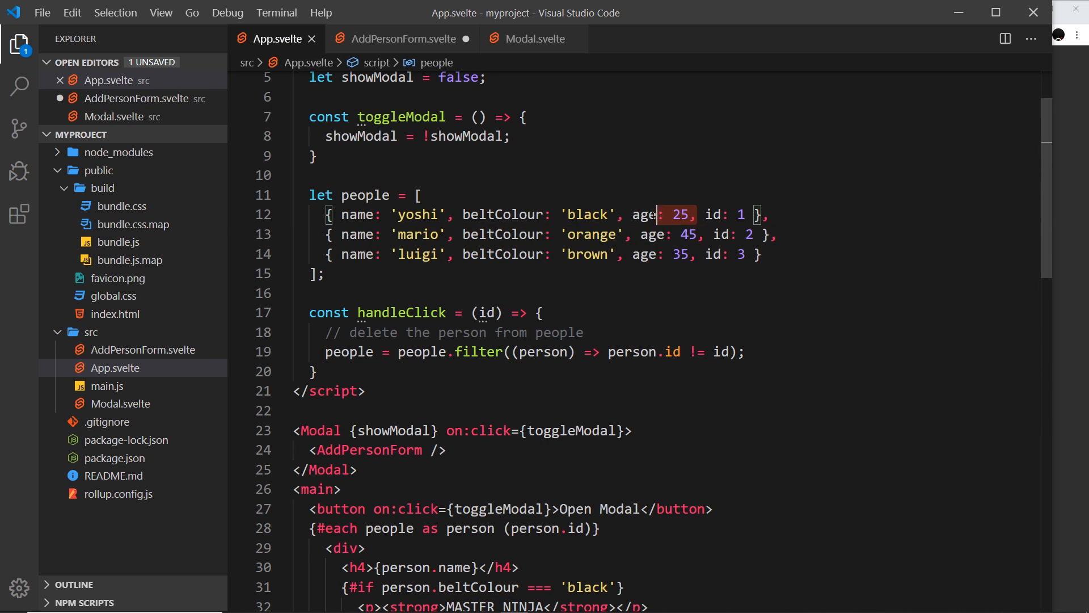
left_click(656, 254)
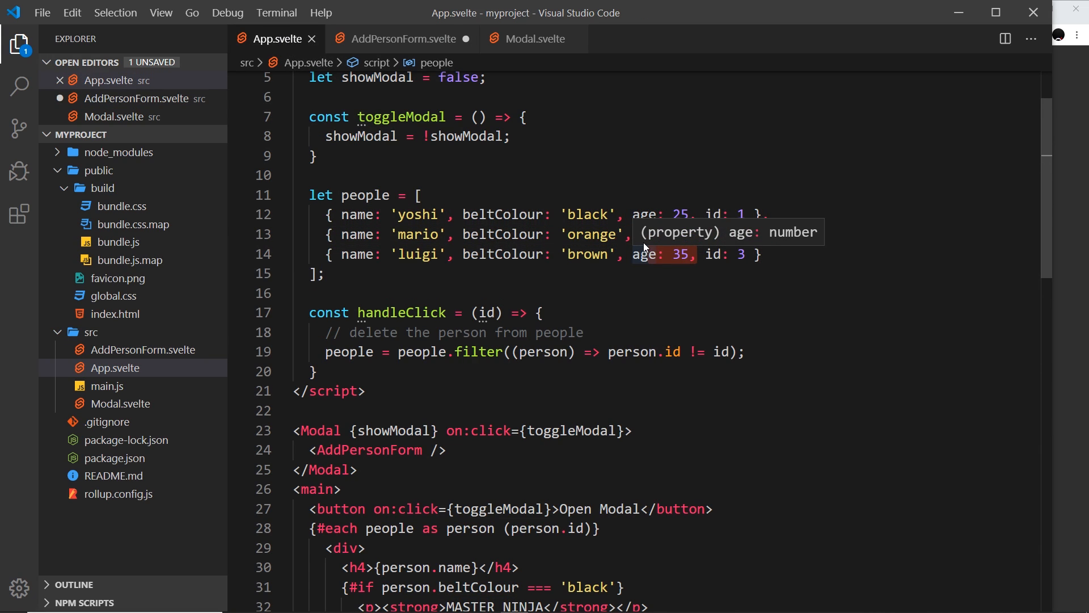
left_click(395, 38)
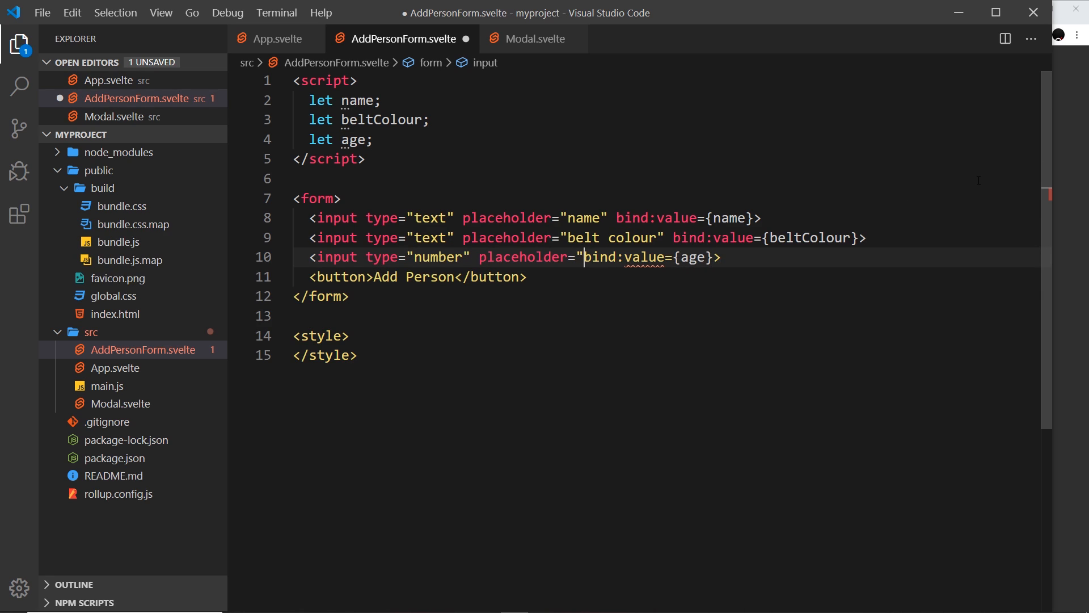
- Set the number input's placeholder to age and save AddPersonForm.svelte
type("age")
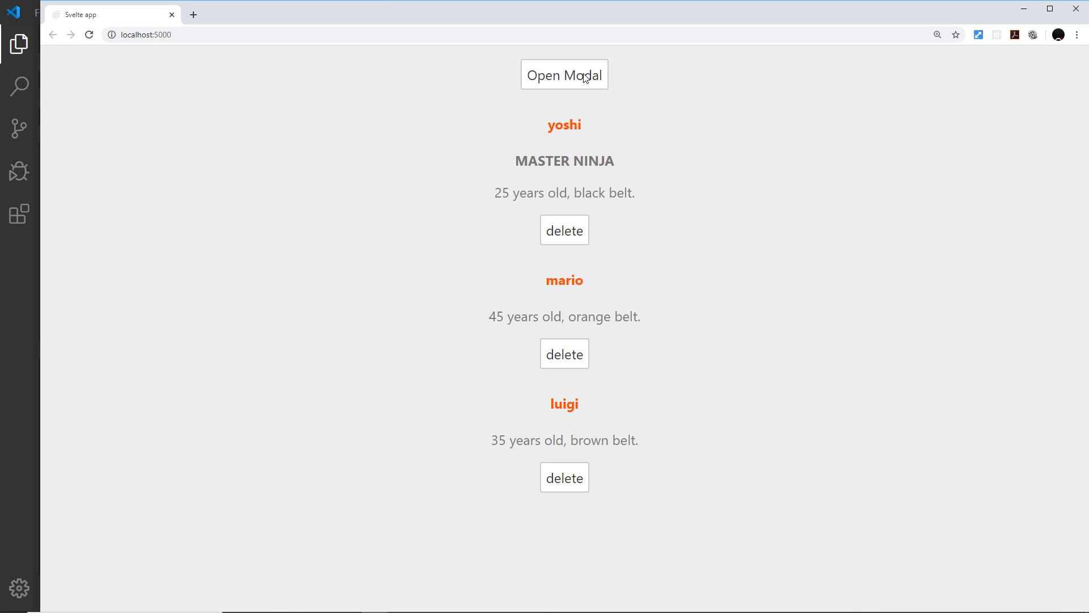
left_click(564, 75)
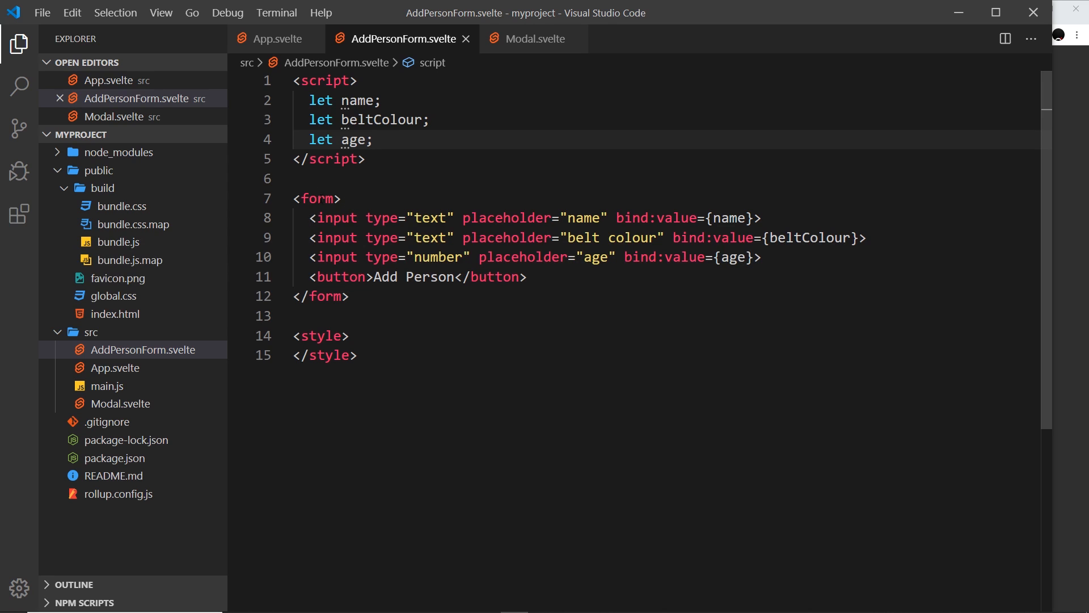
- Add on:submit={handleSubmit} to the opening <form> tag
left_click(350, 296)
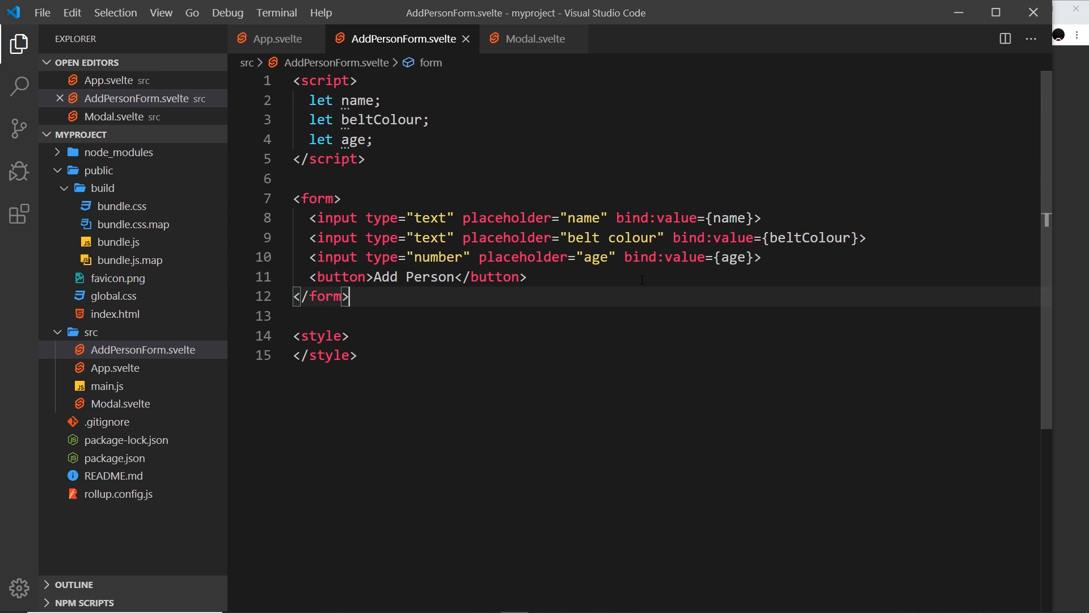
left_click(341, 277)
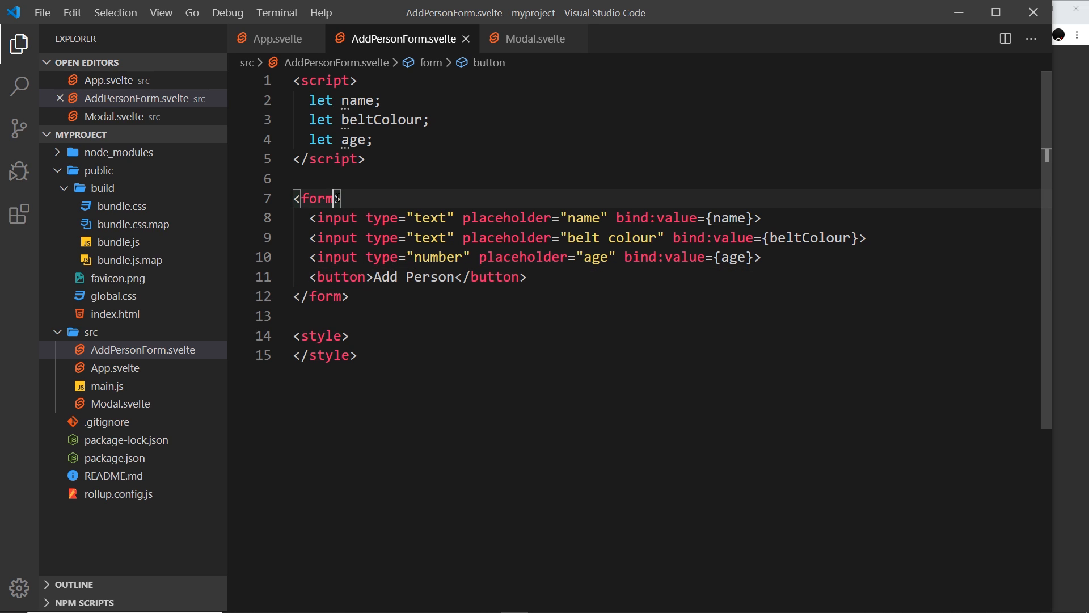
left_click(321, 198)
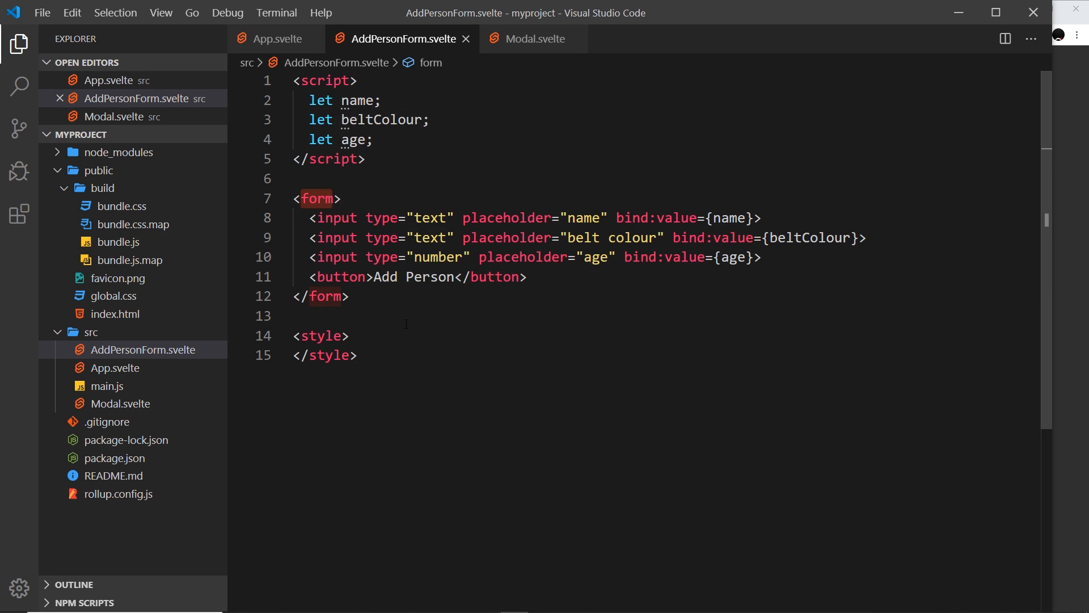
left_click(317, 199)
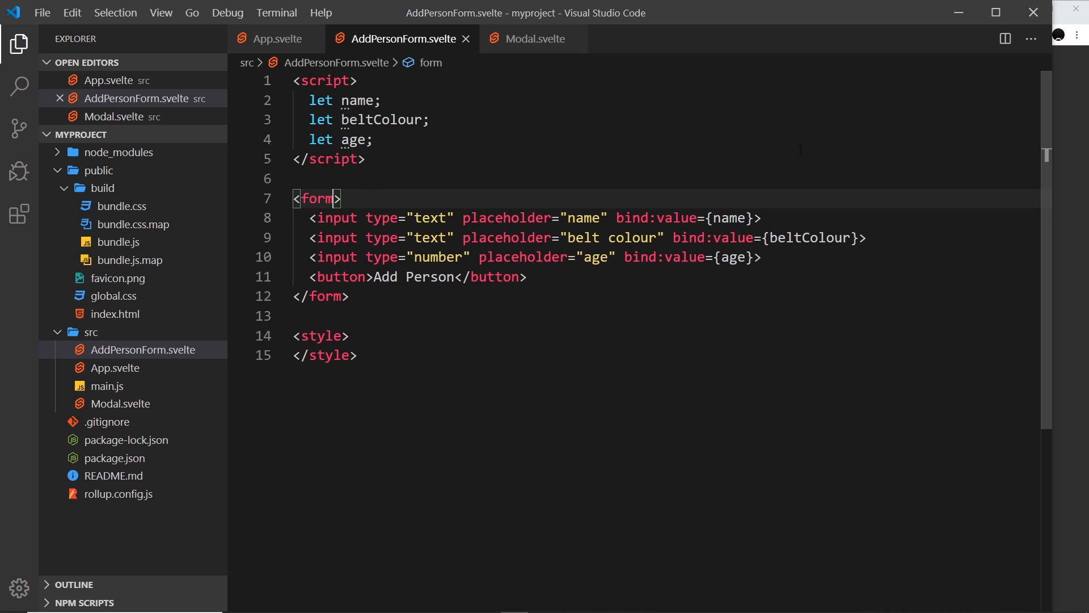
type("on:s")
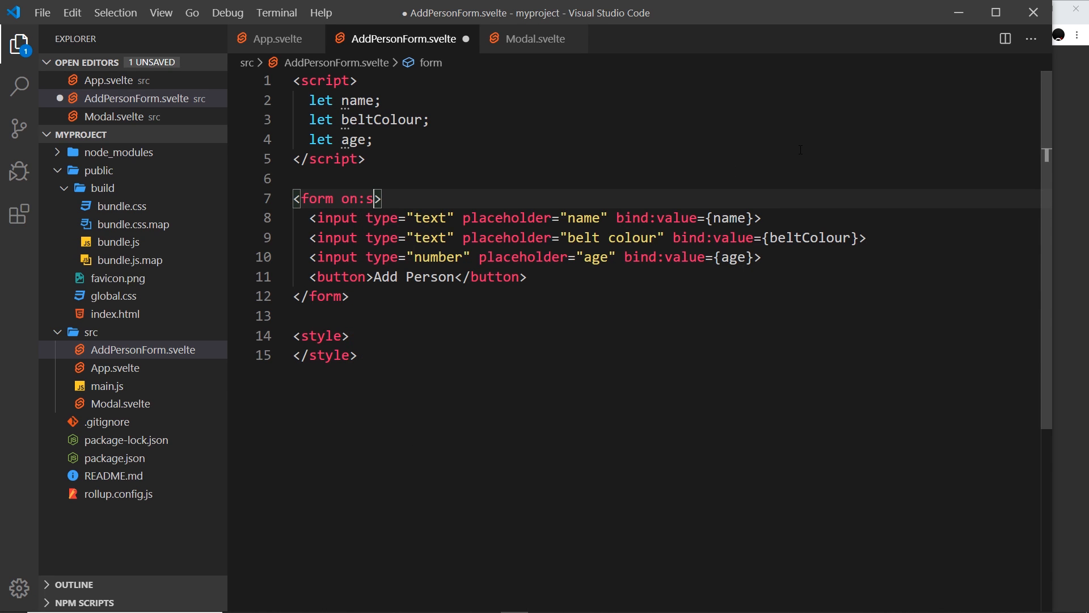
type("ubmit")
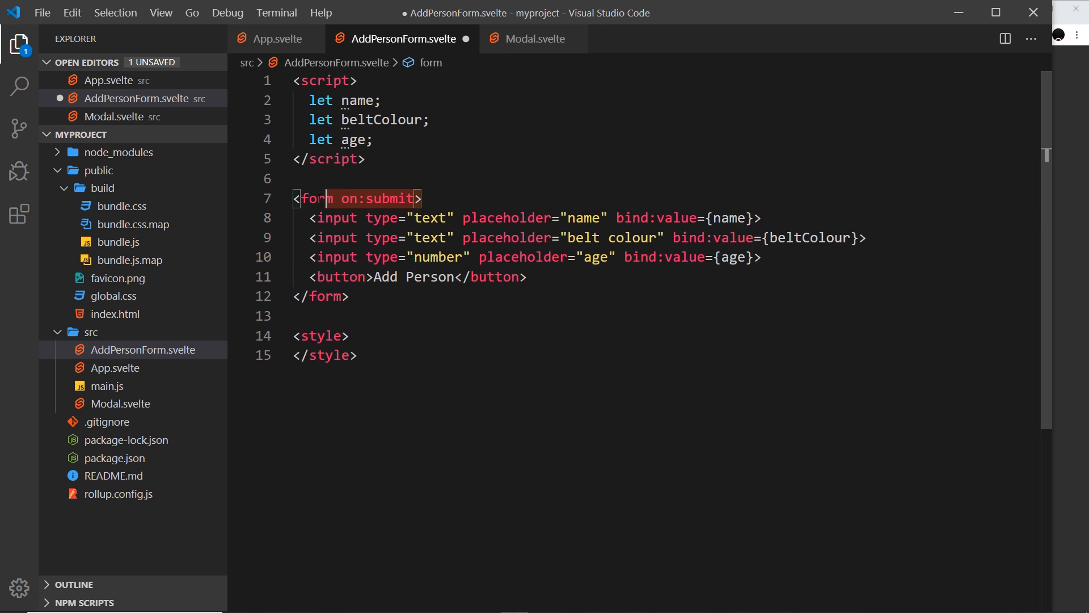
left_click(340, 277)
type("={")
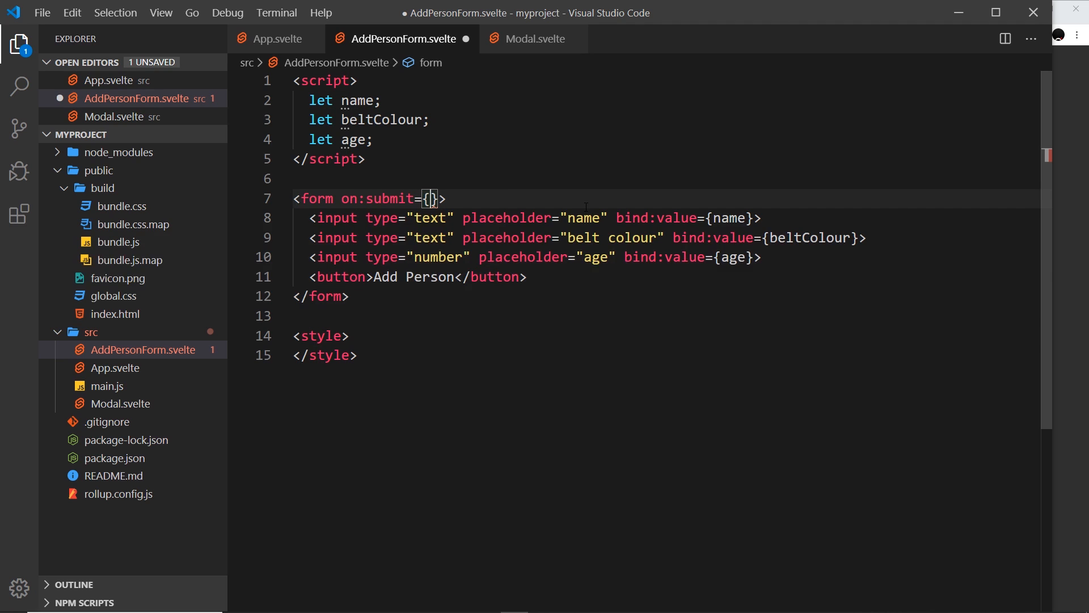
type("handle")
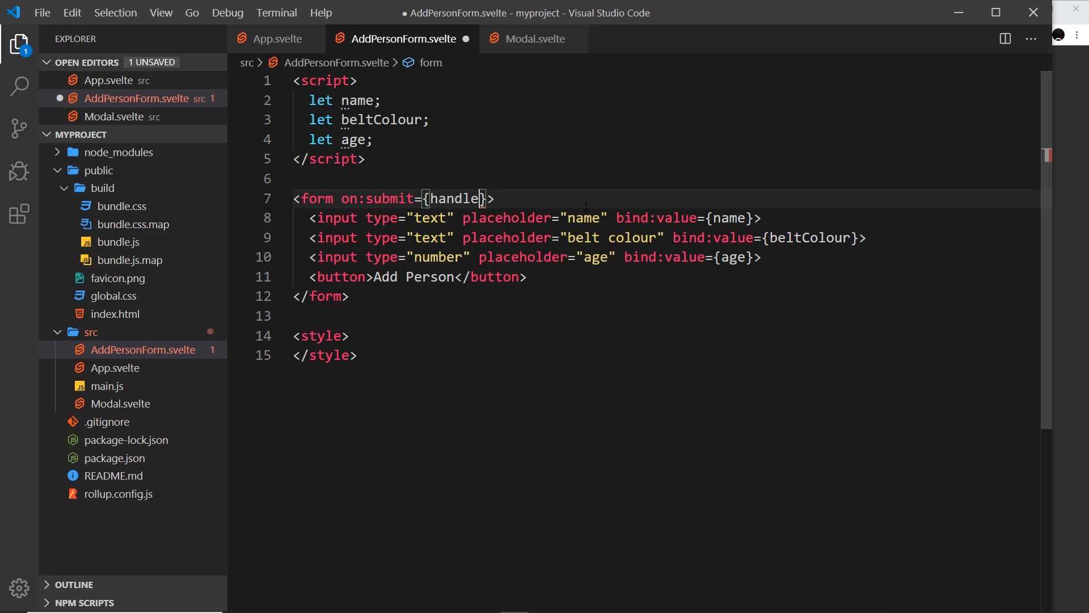
type("Submit")
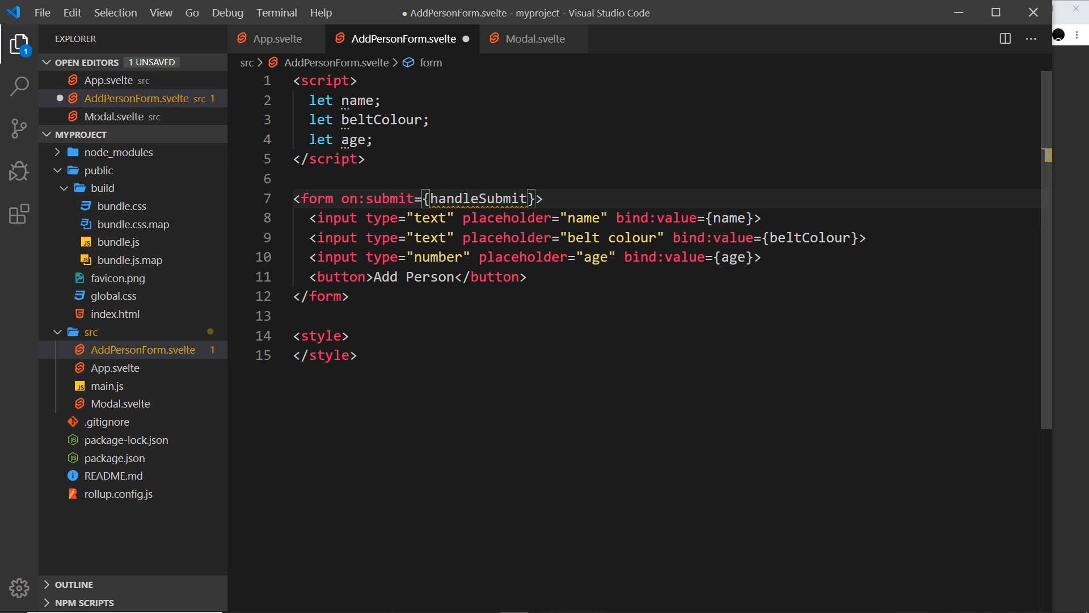
- Define const handleSubmit as an arrow function running console.log(name, beltColour, age);
key("Enter")
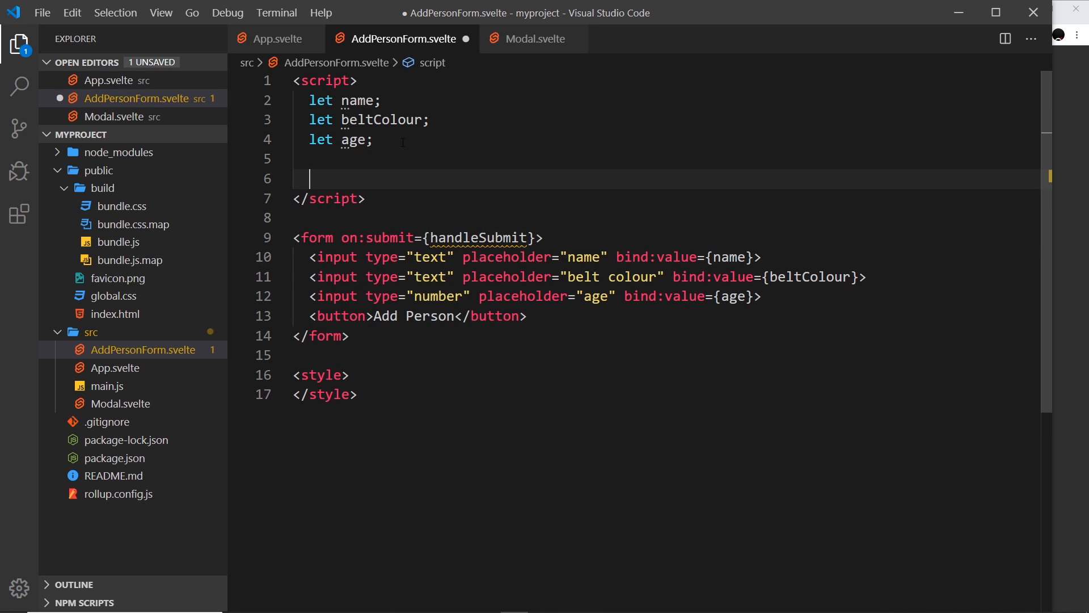
type("const handleSubmit = (")
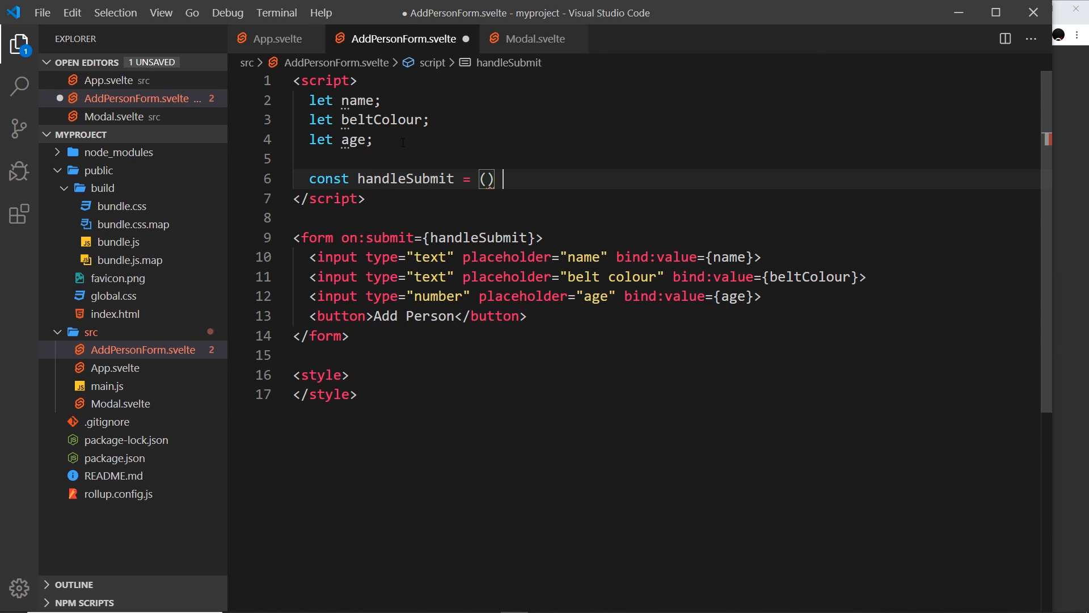
type("=> {")
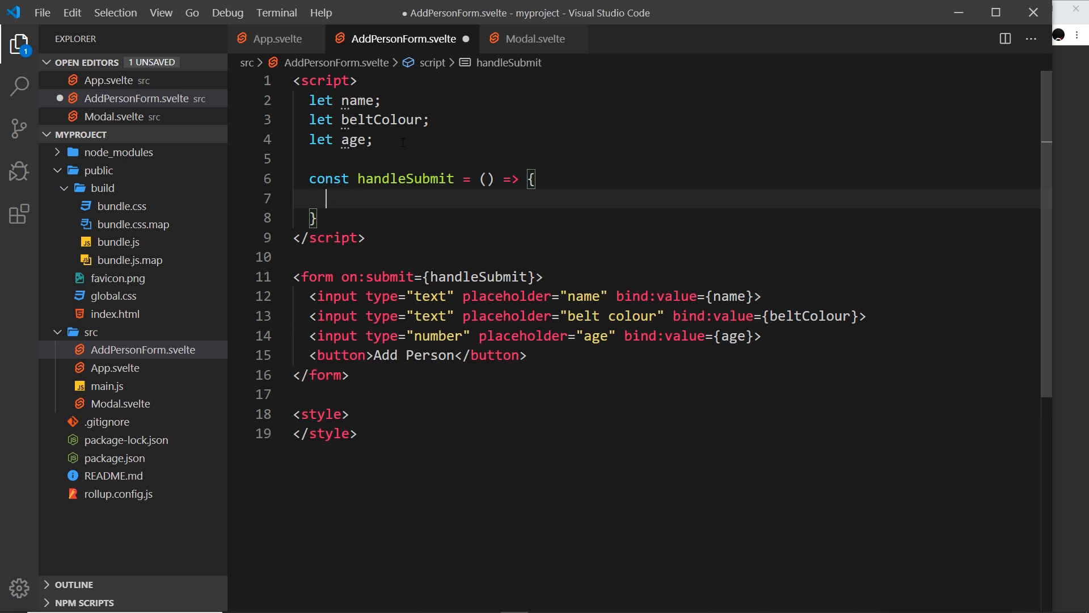
type("console.log")
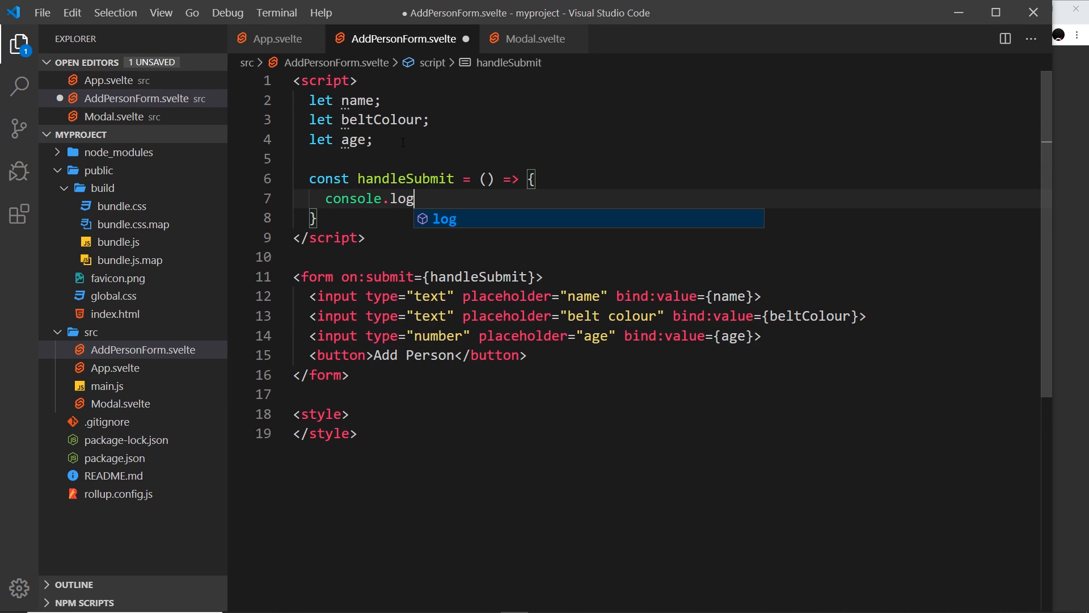
type("(name")
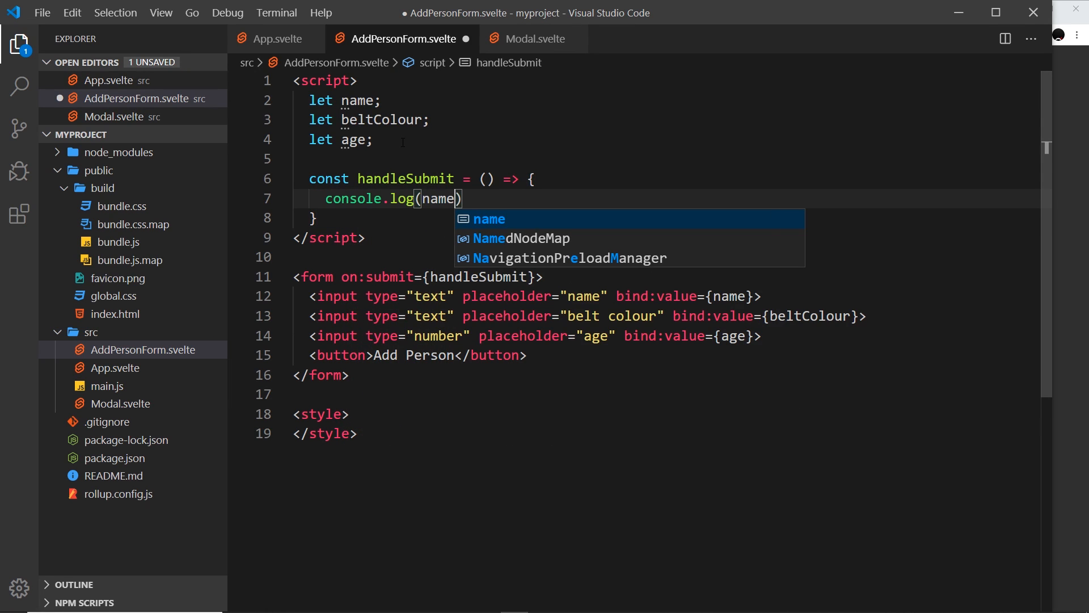
type(", beltColour")
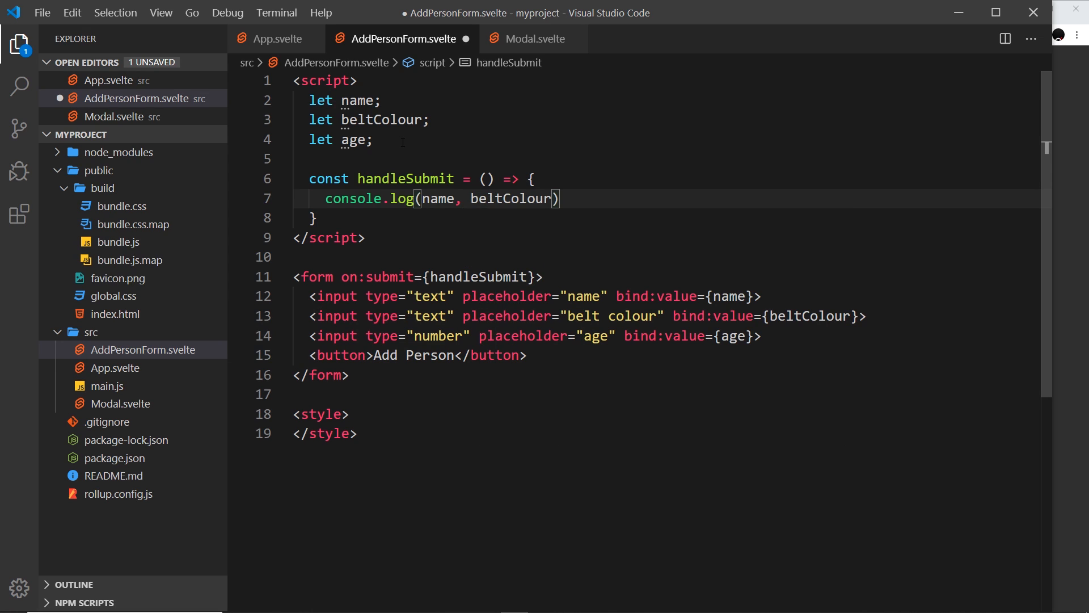
type(", age")
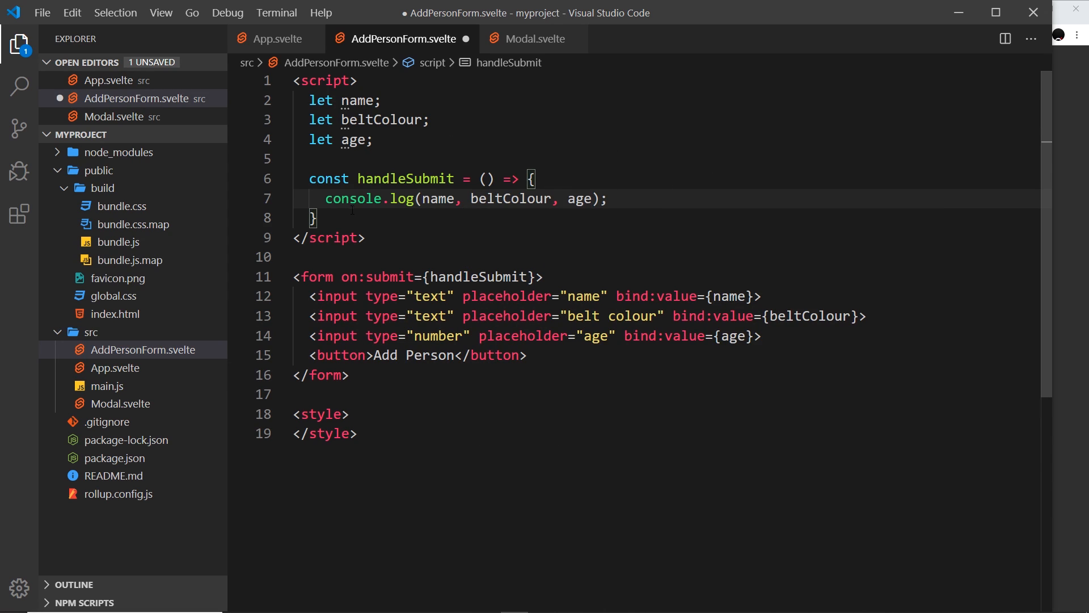
type(";")
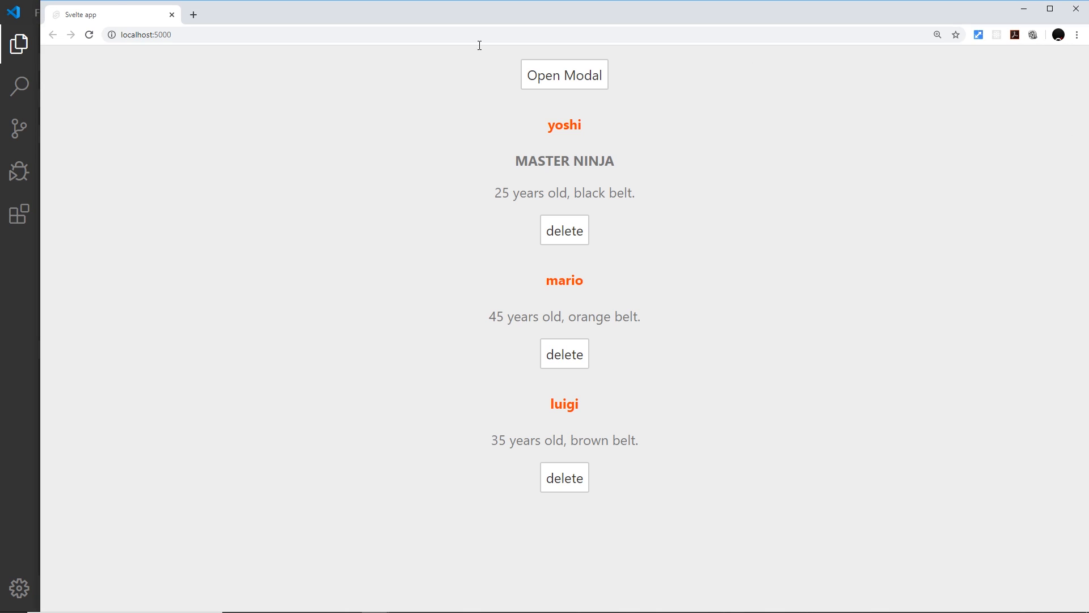
- Start filling the form and bring up the browser developer tools via Inspect
left_click(564, 74)
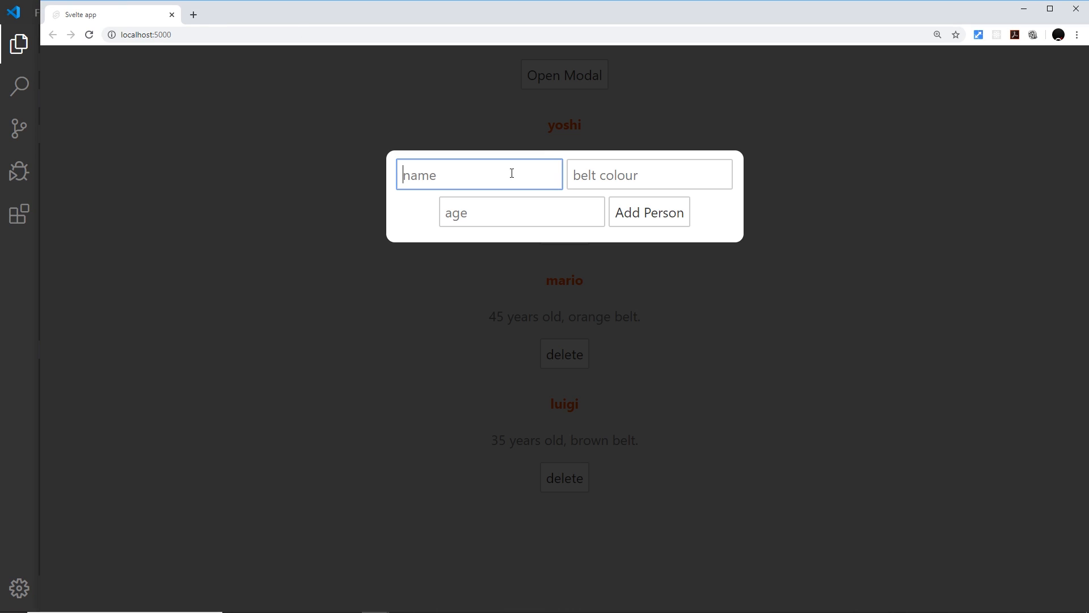
right_click(902, 178)
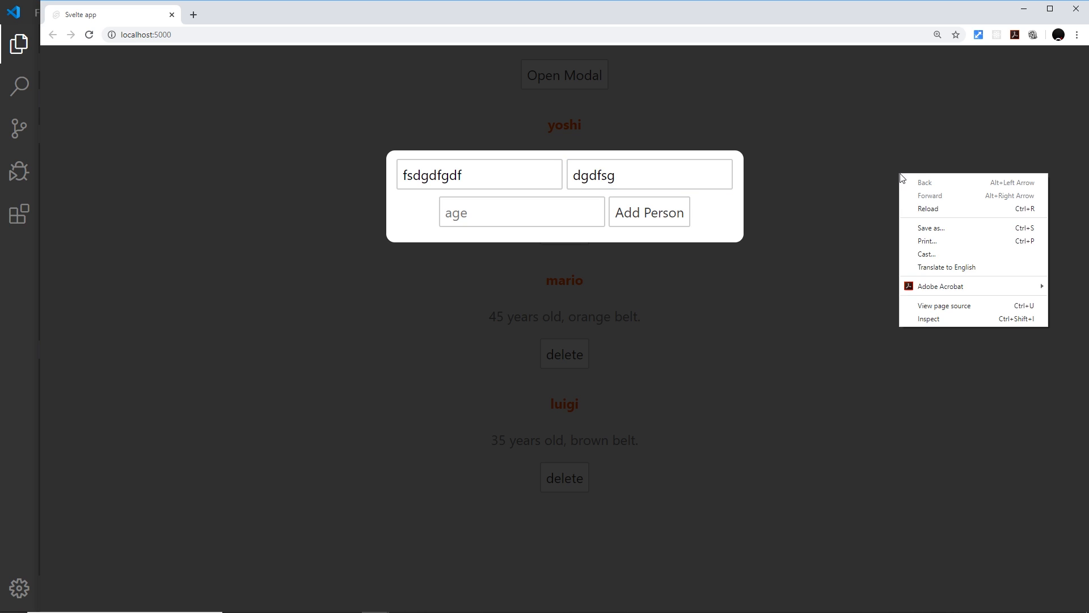
left_click(929, 319)
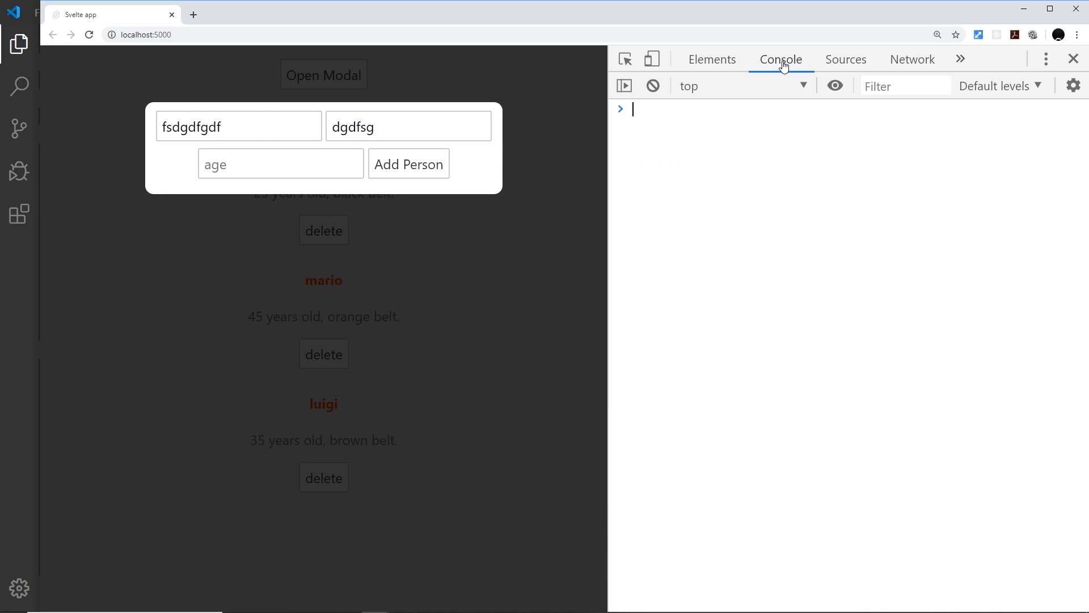
- Submit the add-person form, which reloads the page, and reopen the modal
left_click(278, 163)
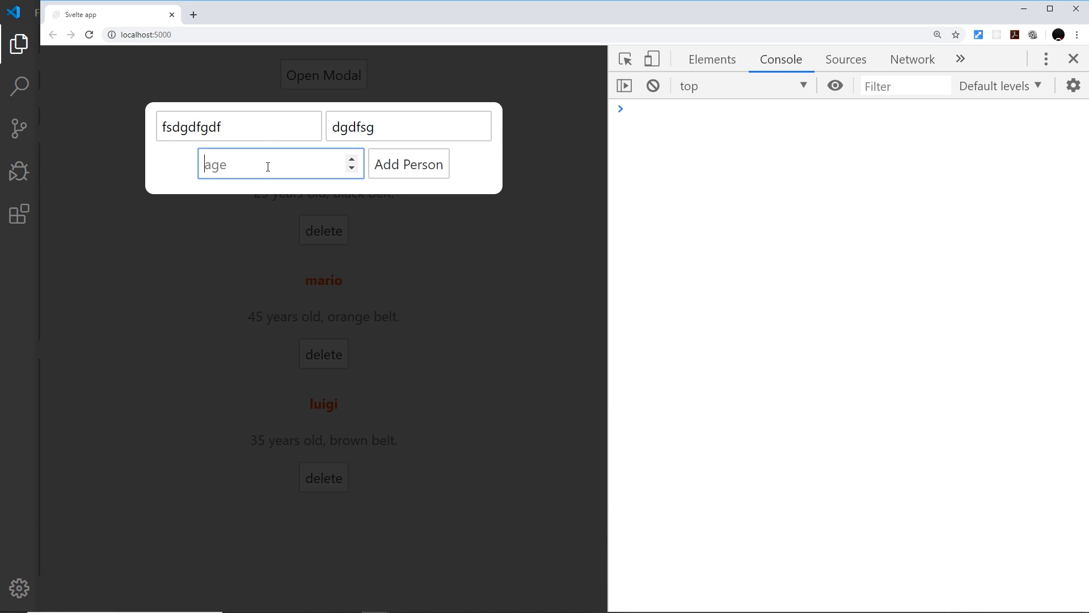
left_click(408, 163)
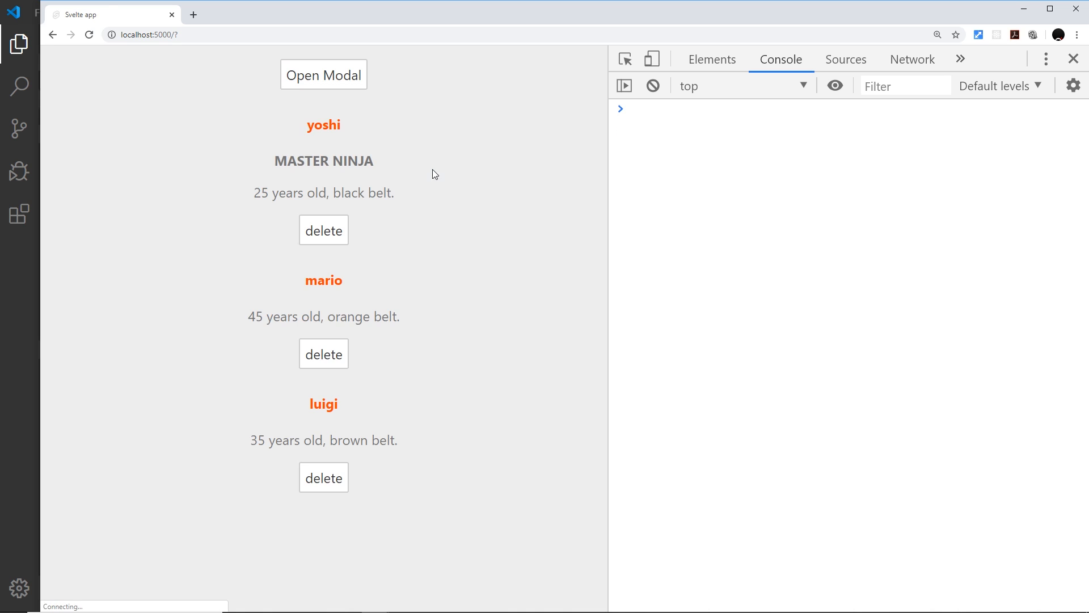
mouse_move(659, 117)
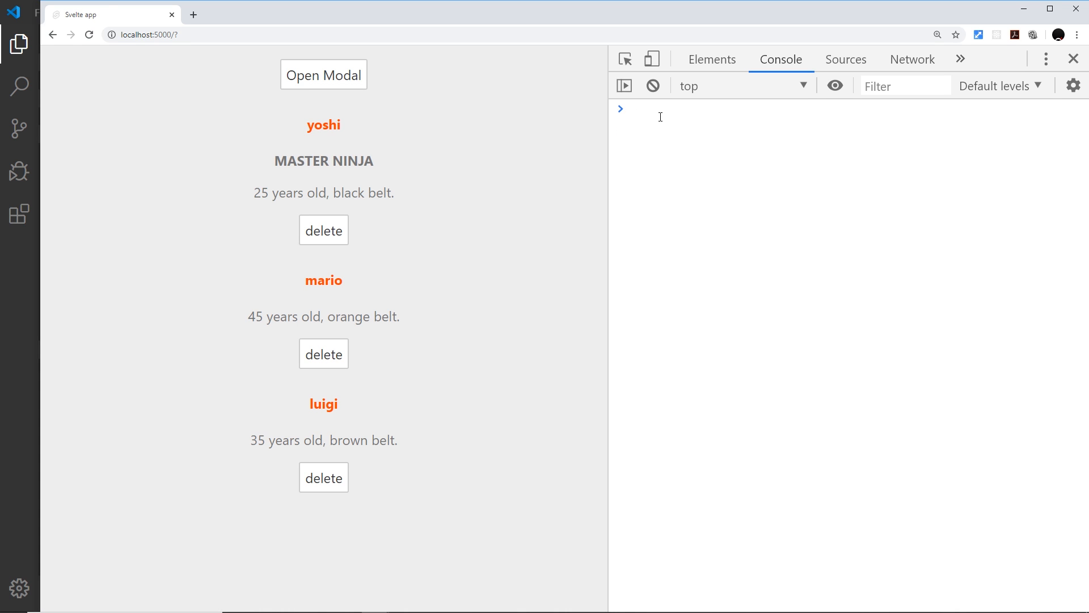
mouse_move(399, 32)
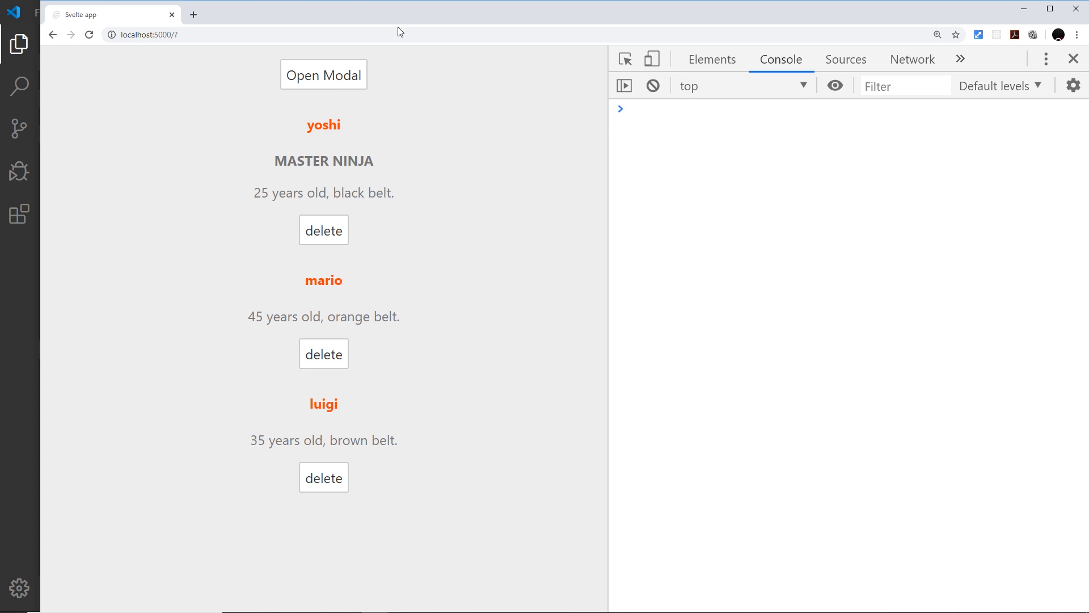
mouse_move(283, 185)
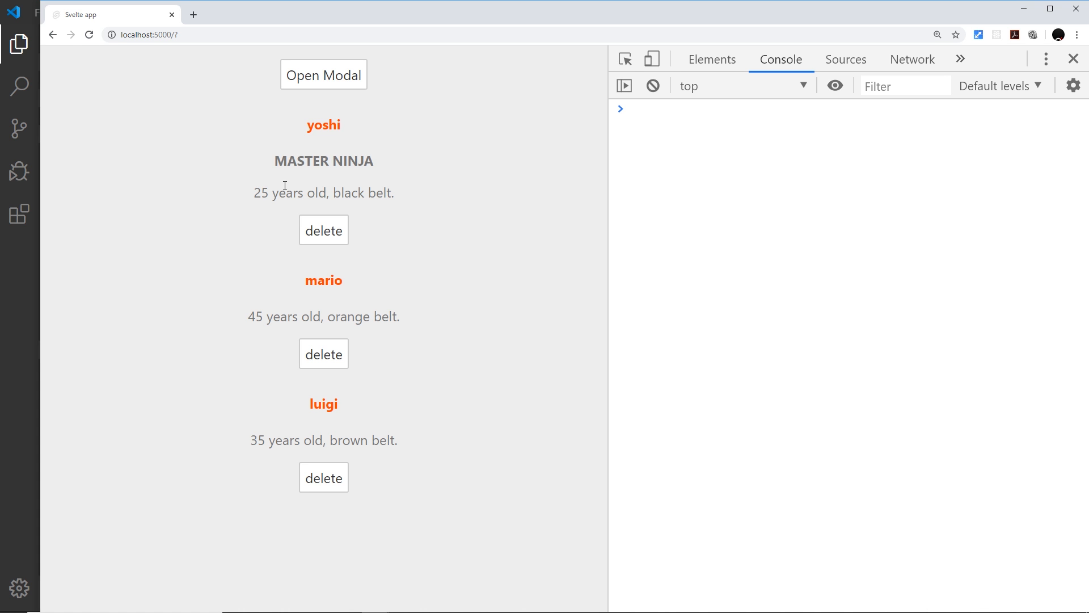
mouse_move(274, 171)
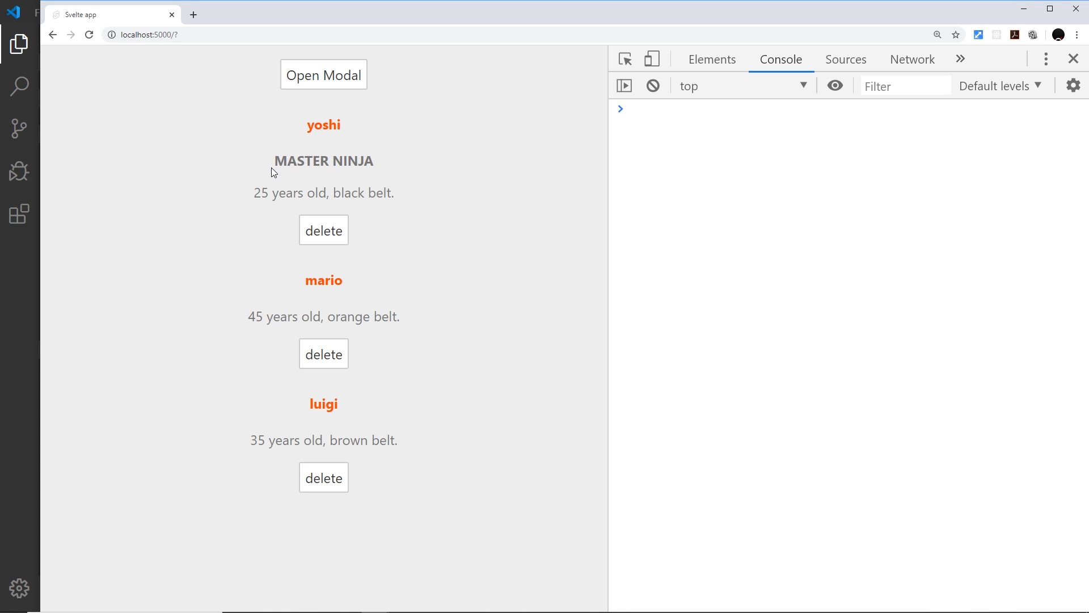
left_click(324, 75)
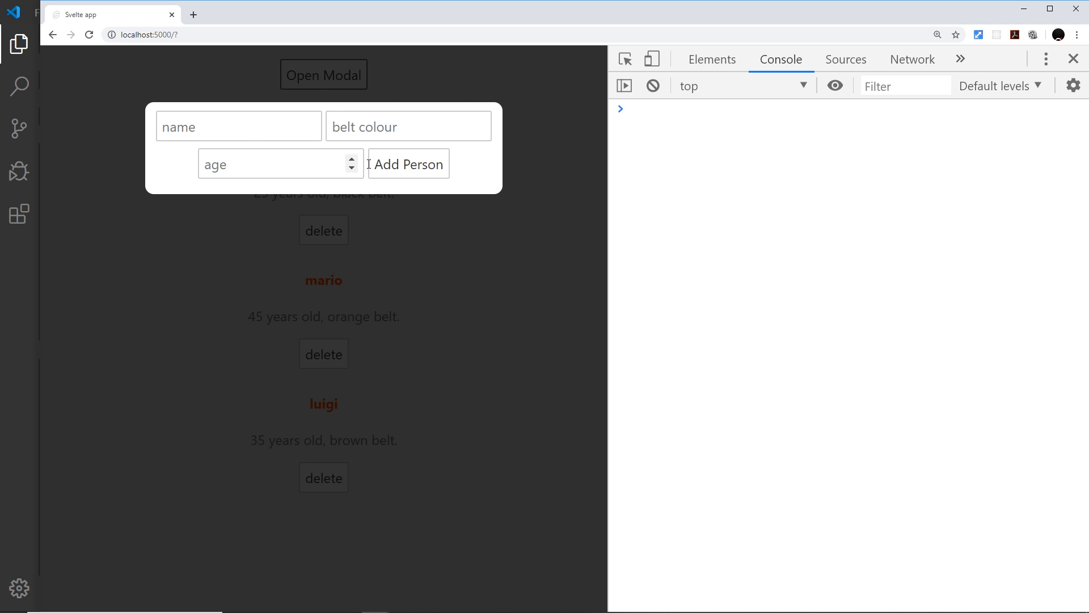
mouse_move(379, 171)
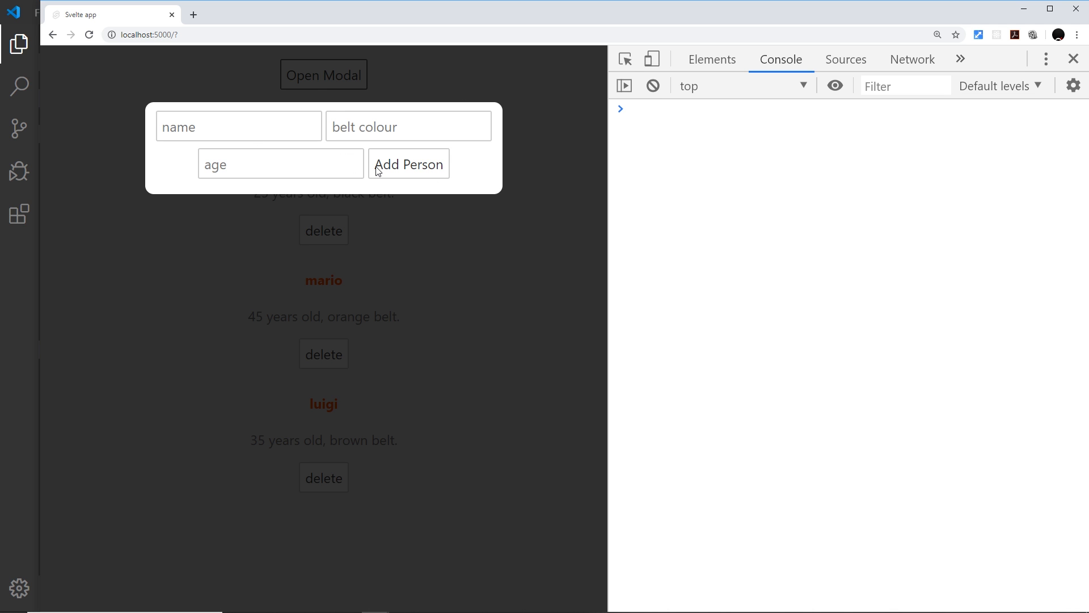
mouse_move(355, 192)
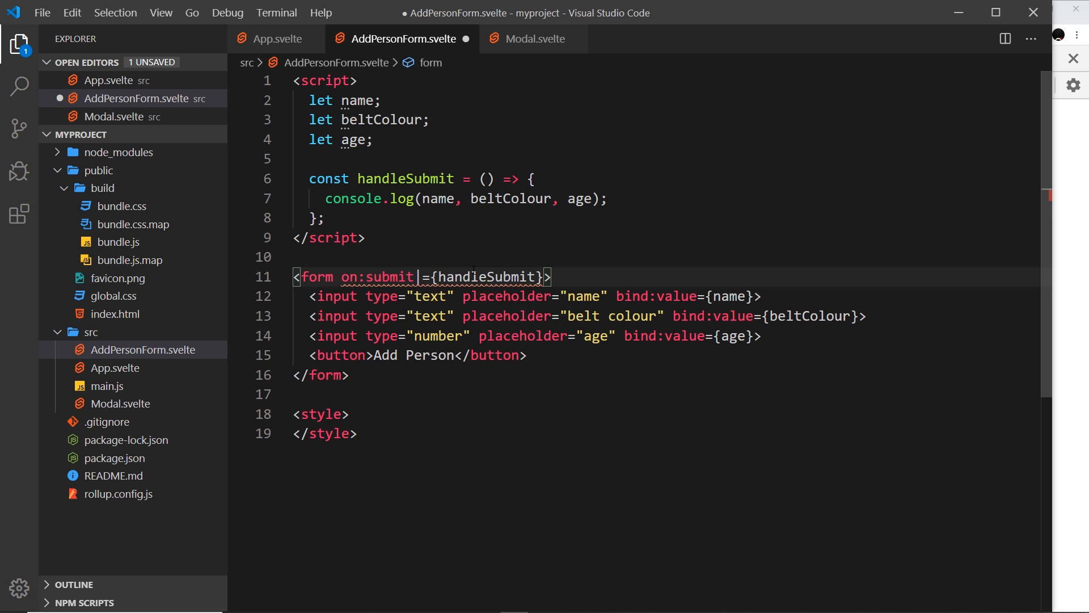
- Append |preventDefault to the form's on:submit directive
type("|preven")
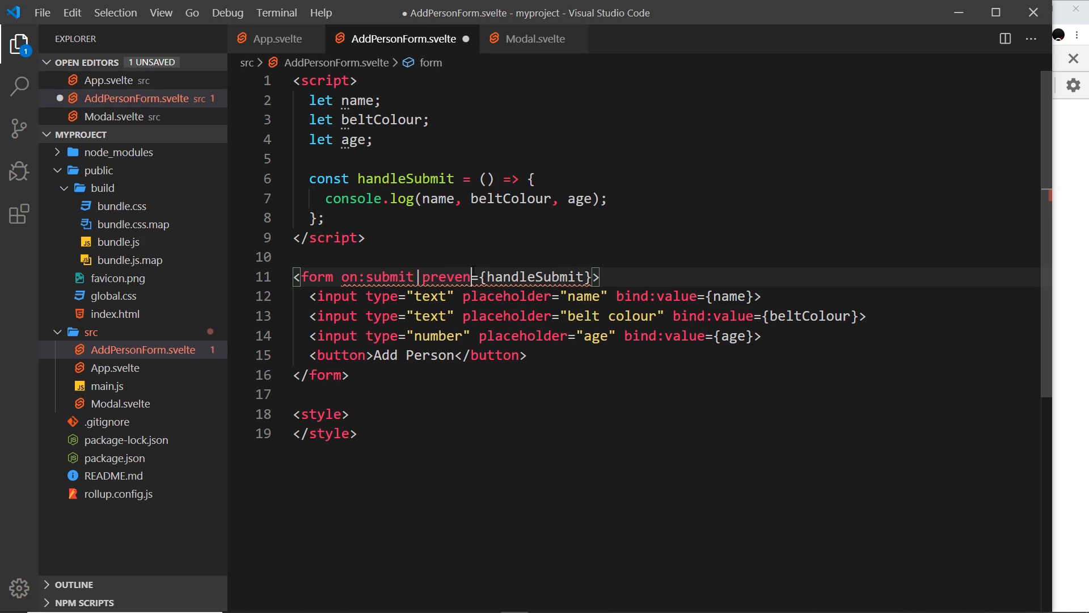
type("tDefault")
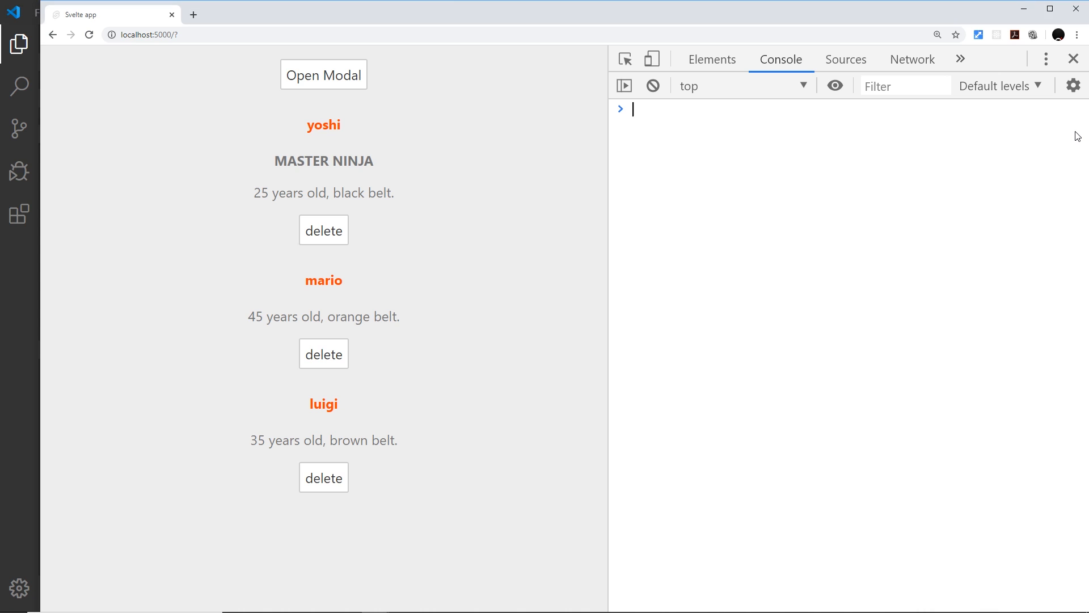
- Reopen the modal and submit yoshi, black, 25 so the console logs them without reload
left_click(324, 74)
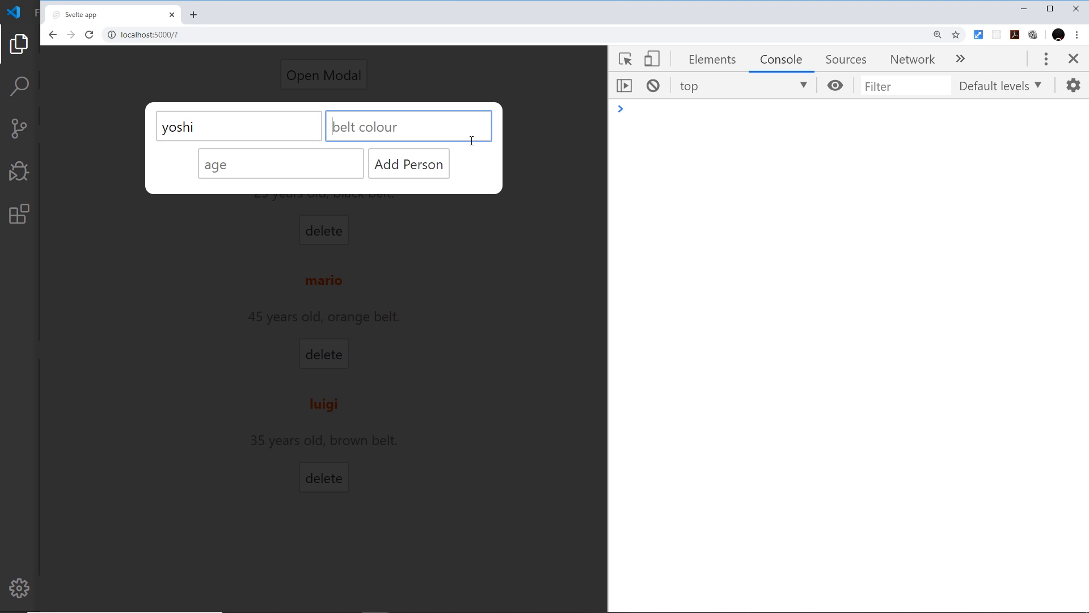
type("black")
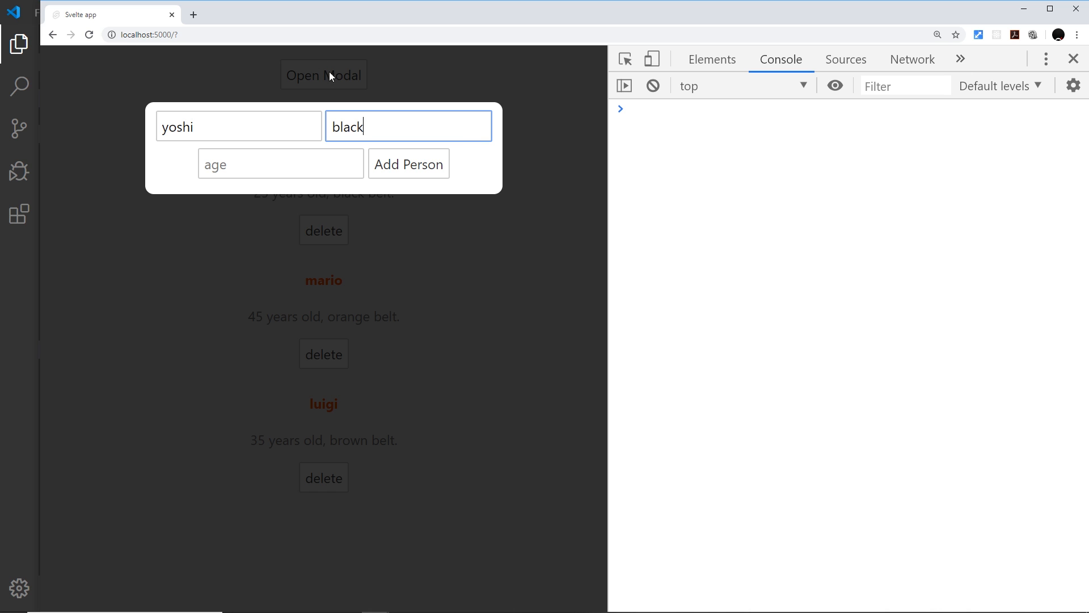
type("25")
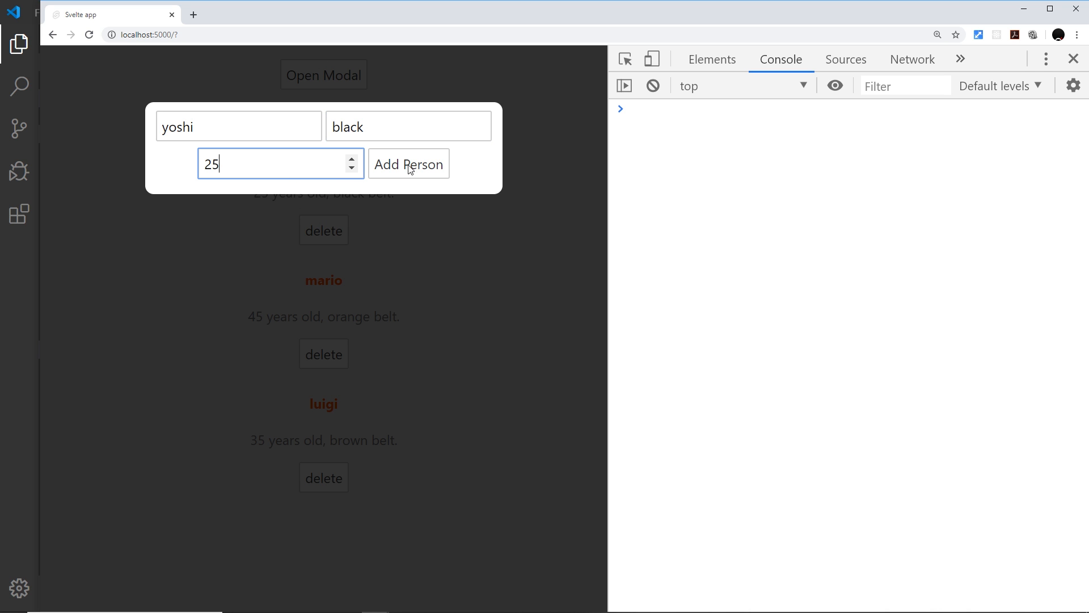
left_click(408, 164)
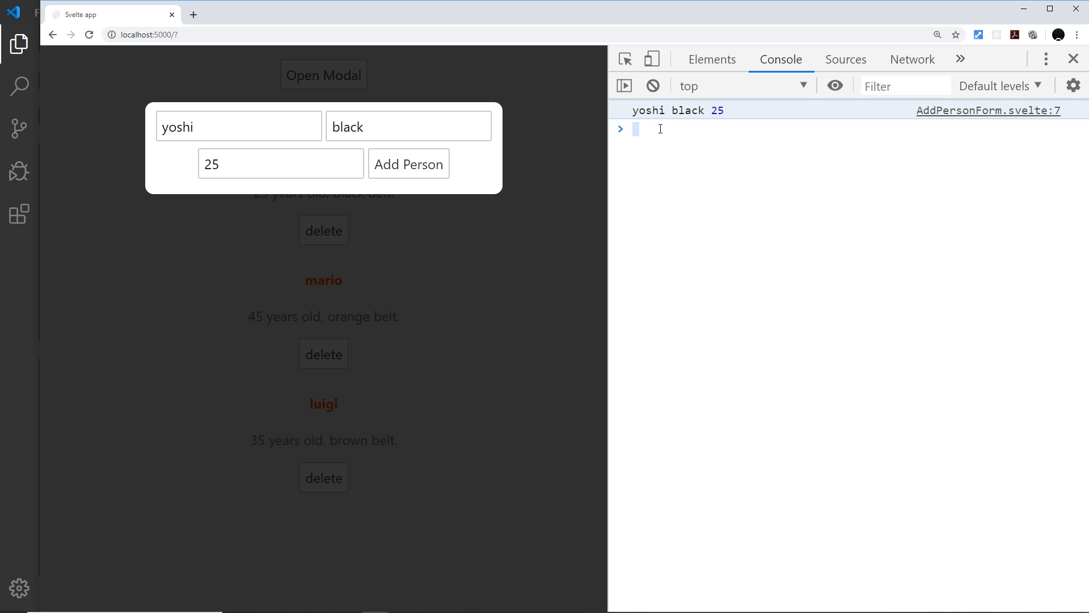
mouse_move(32, 324)
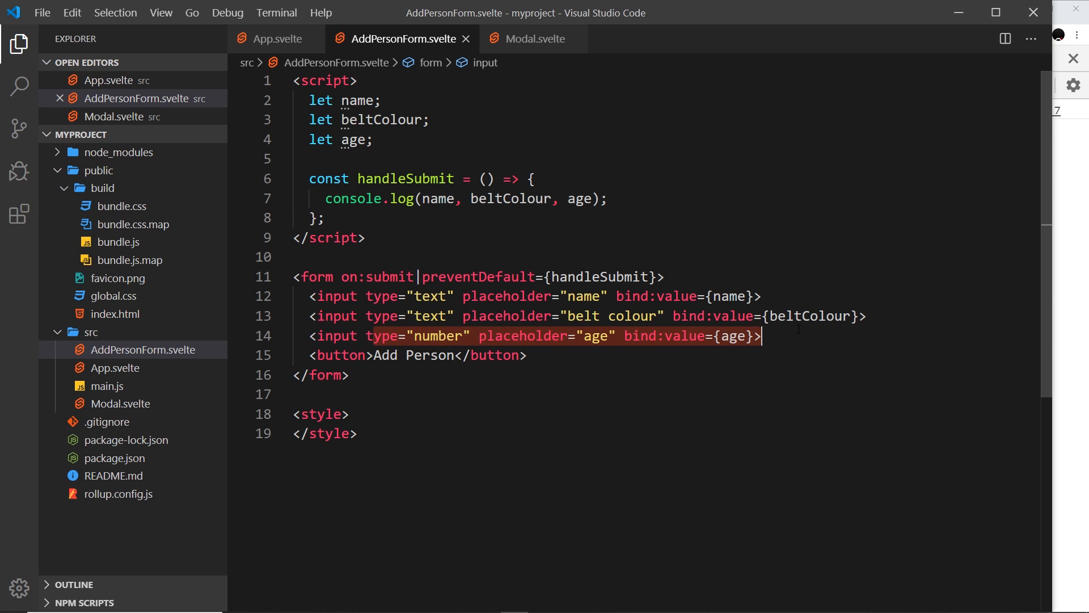
- Return to AddPersonForm.svelte and place the cursor on the on:submit directive
left_click(381, 277)
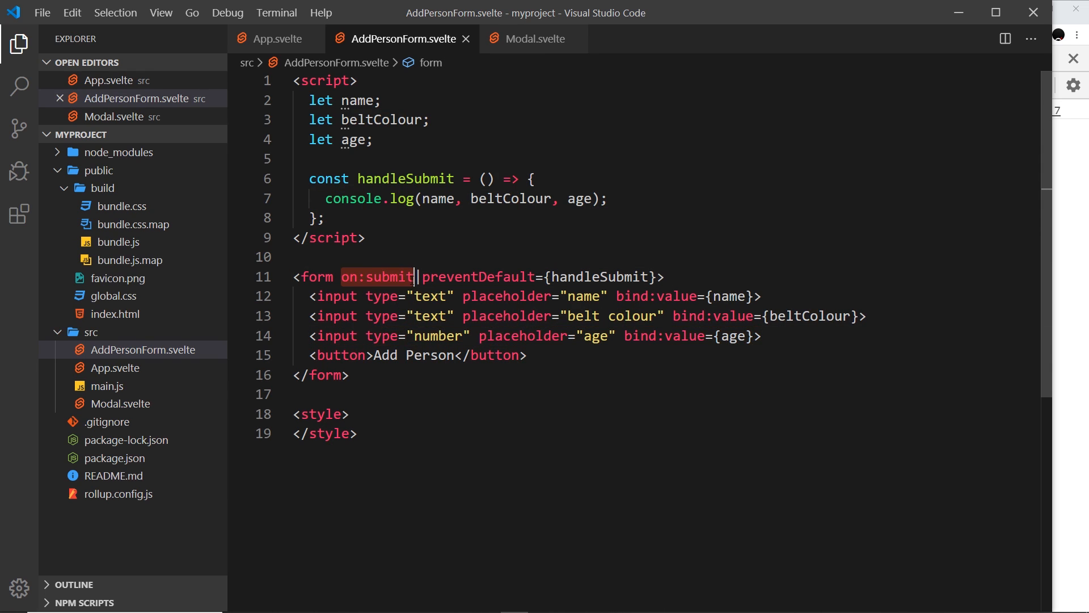